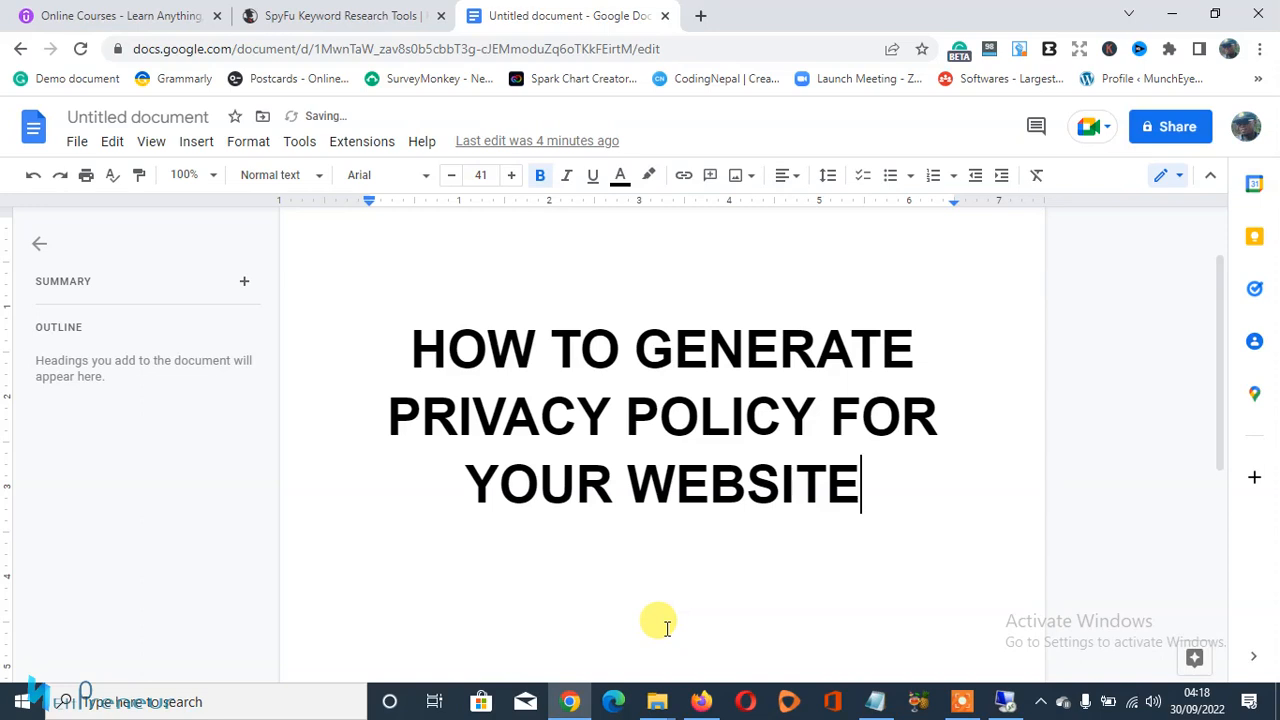
pyautogui.moveTo(673, 675)
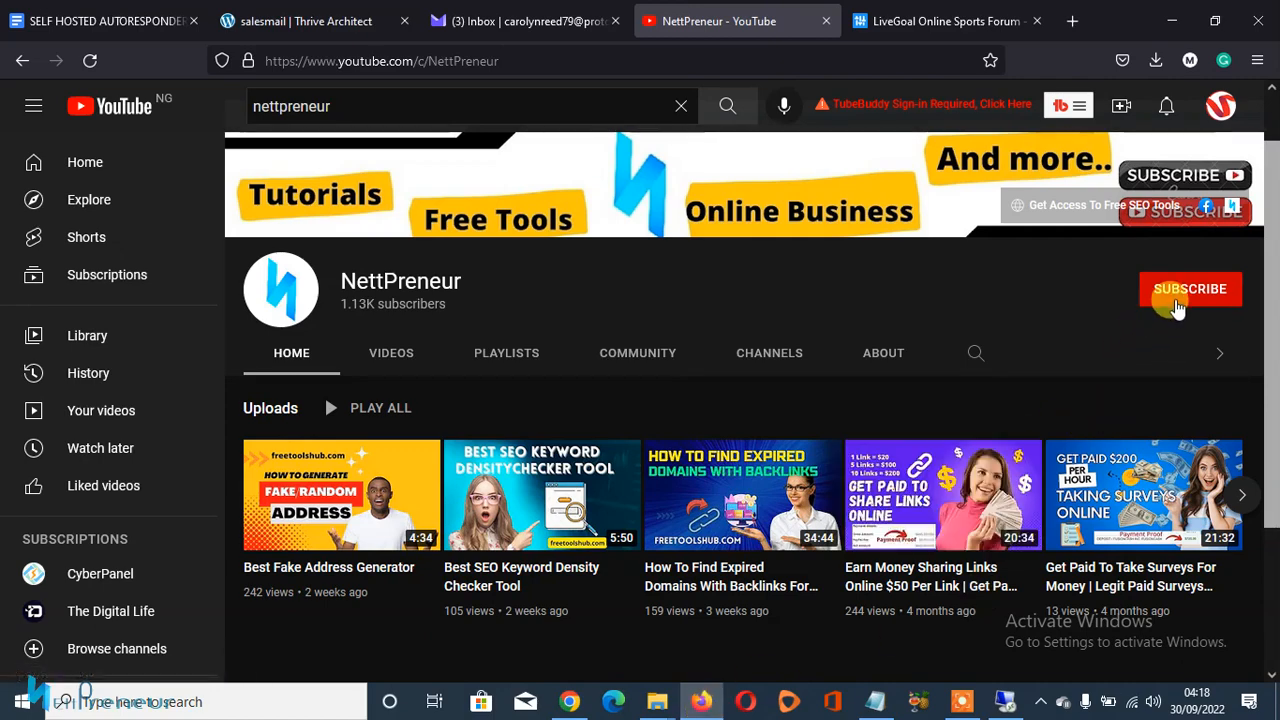
# Subscribe to the NettPreneur channel with all notifications enabled.
pyautogui.click(1189, 289)
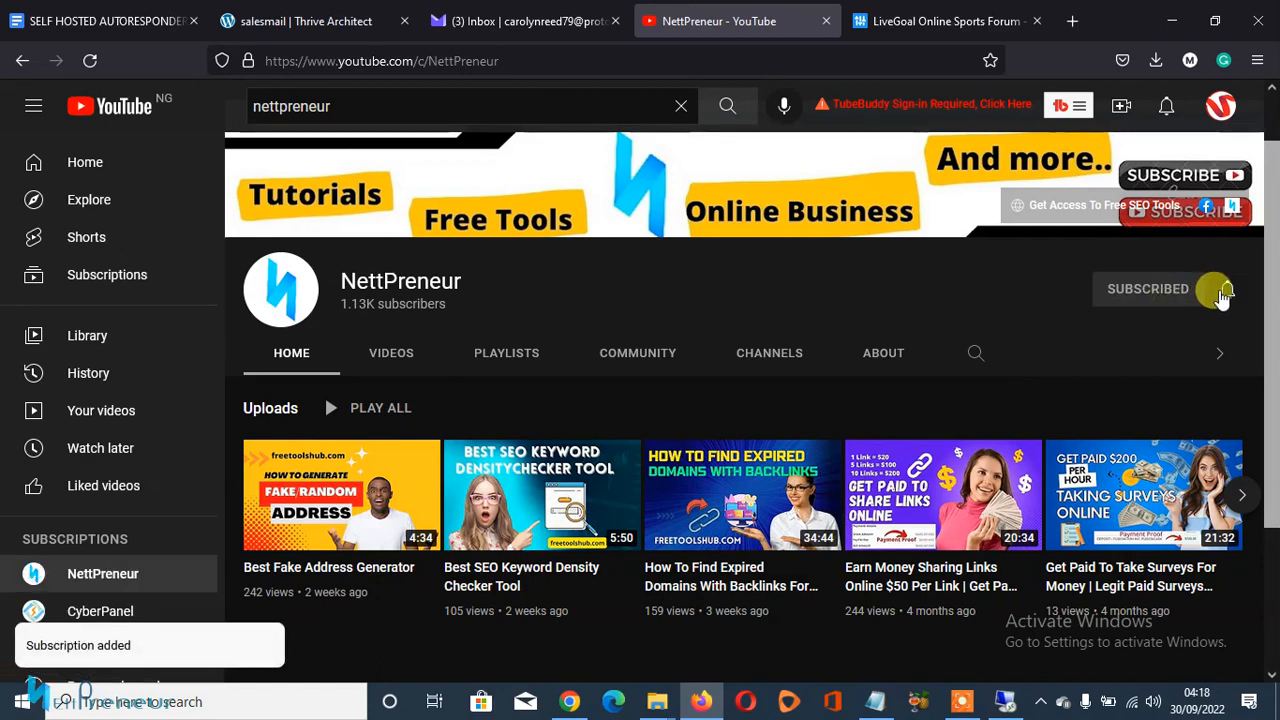
pyautogui.click(1220, 289)
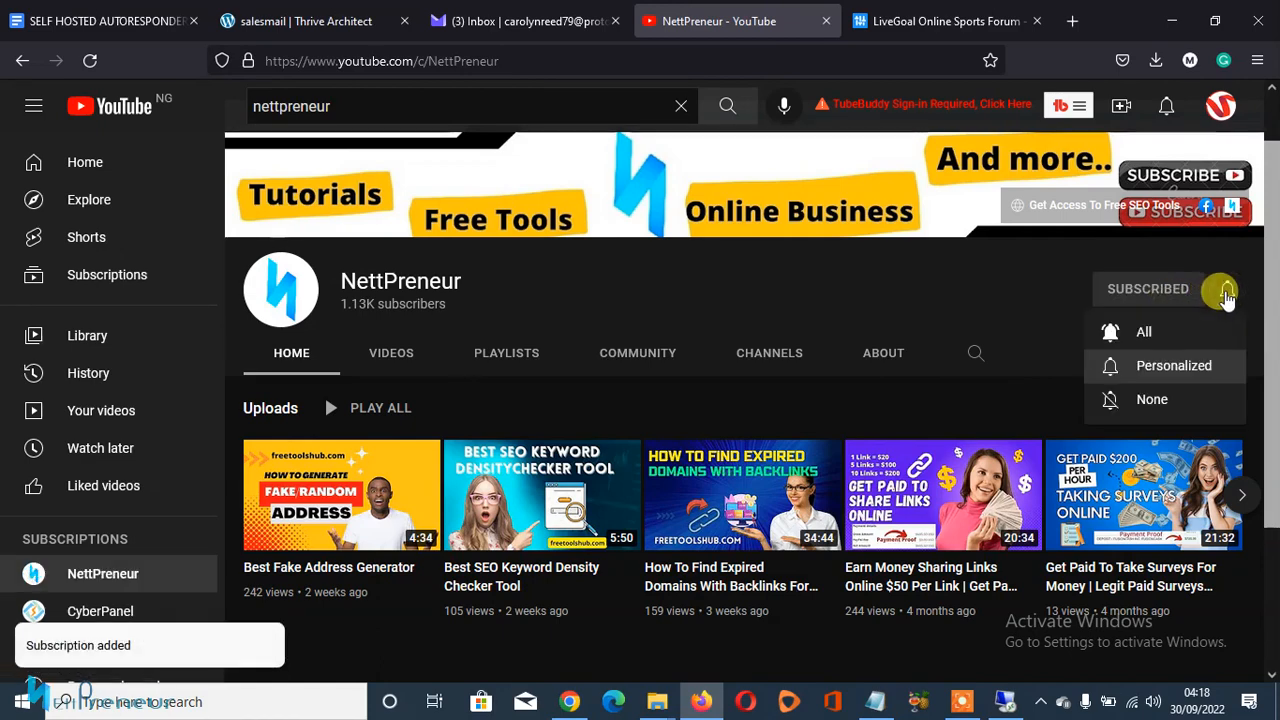
pyautogui.click(1143, 332)
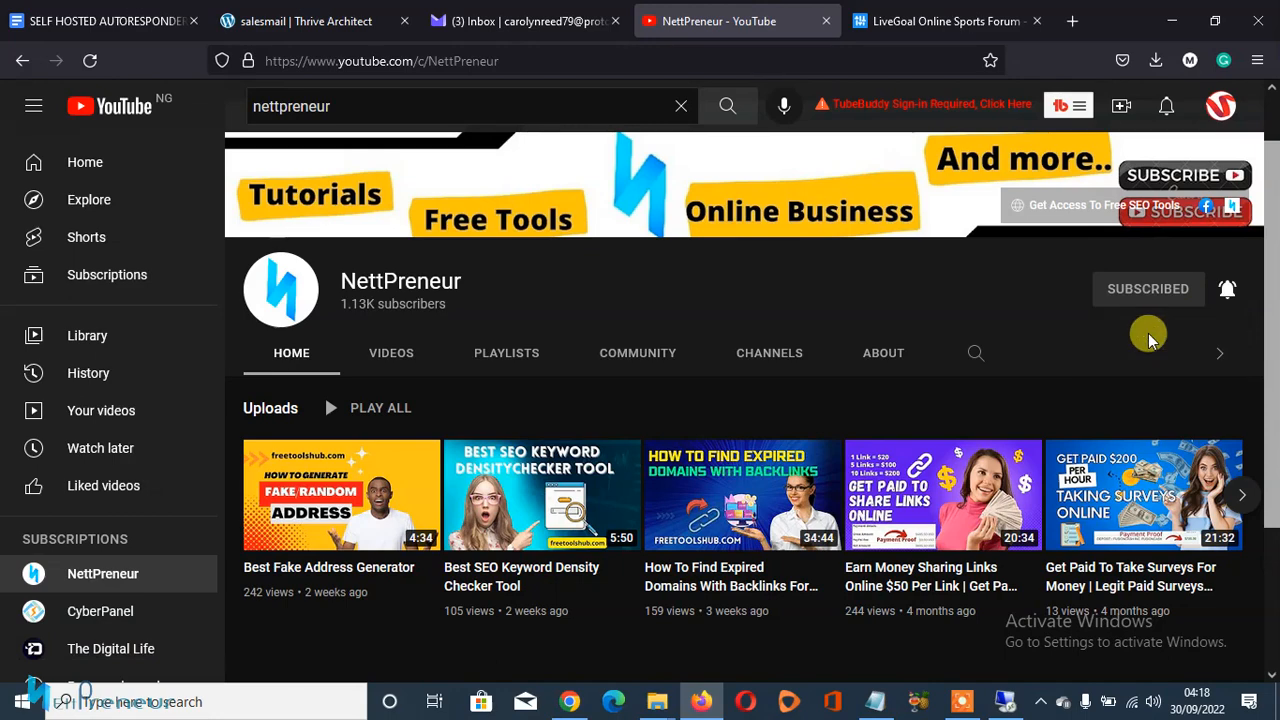
pyautogui.click(1227, 289)
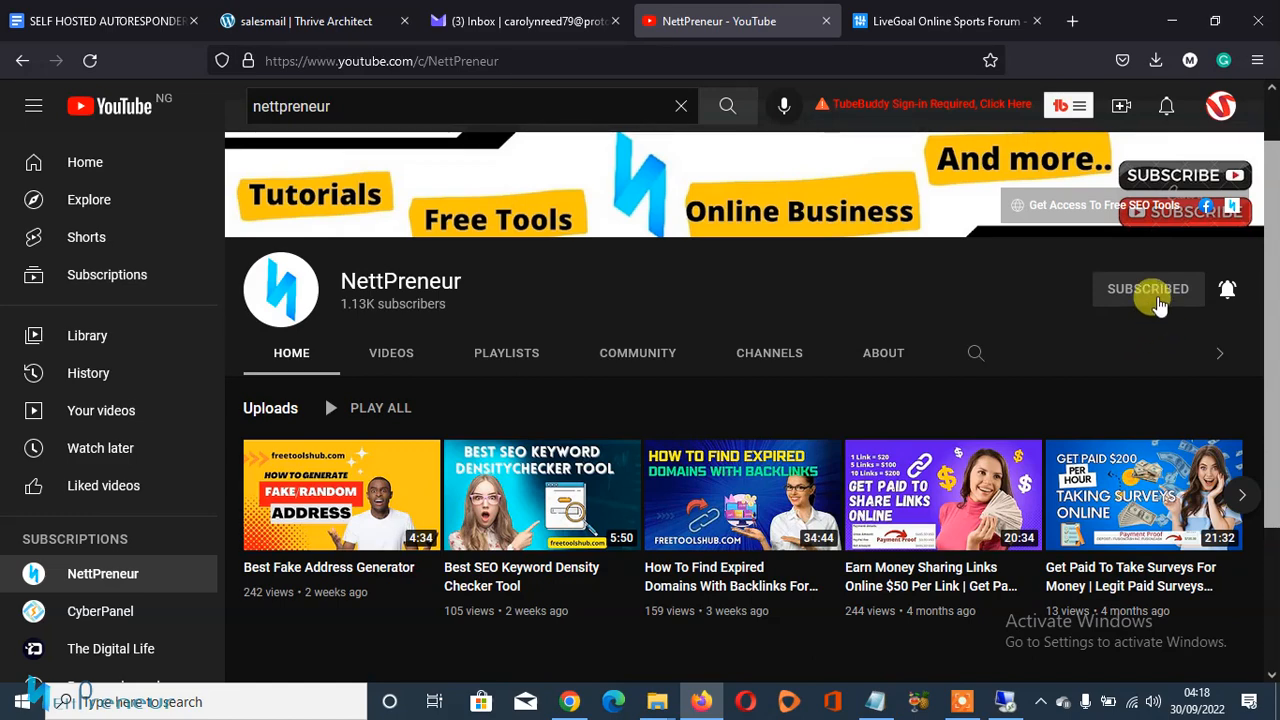
pyautogui.moveTo(1227, 300)
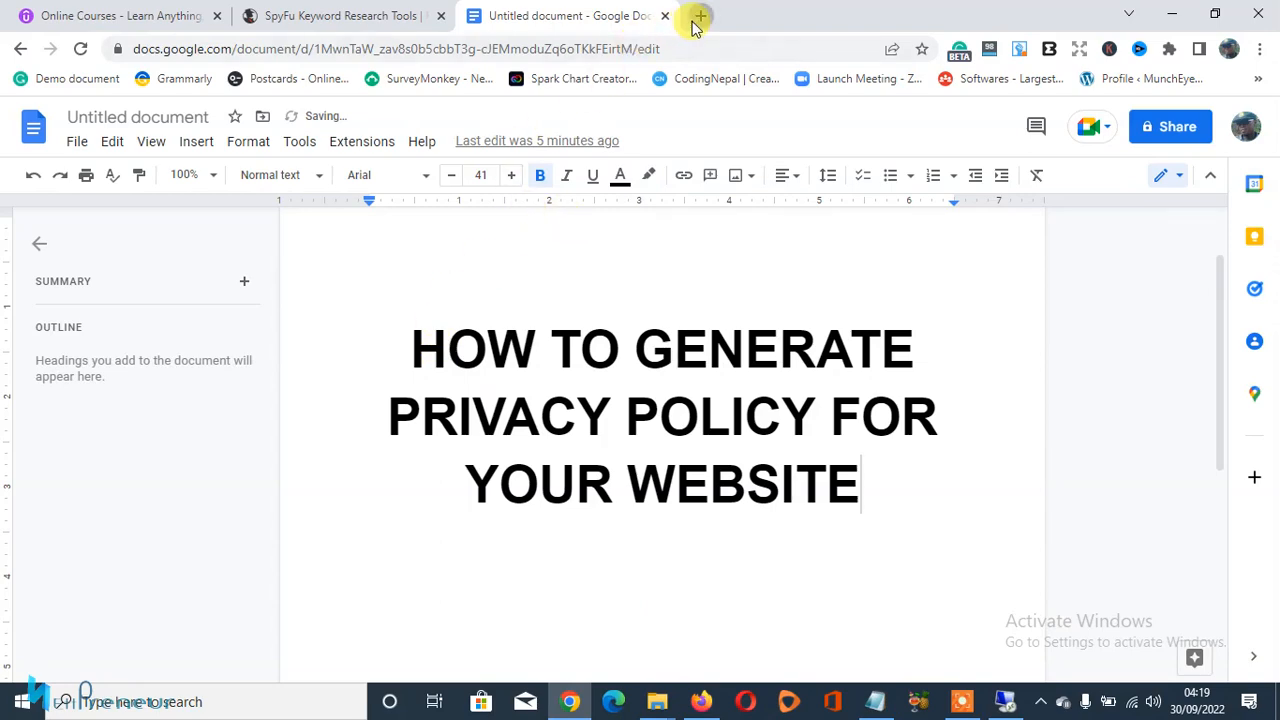
# In a new tab on freetoolshub.com, search 'privac' and open Privacy Policy Generator.
pyautogui.click(697, 15)
pyautogui.write('freetoolshub.com')
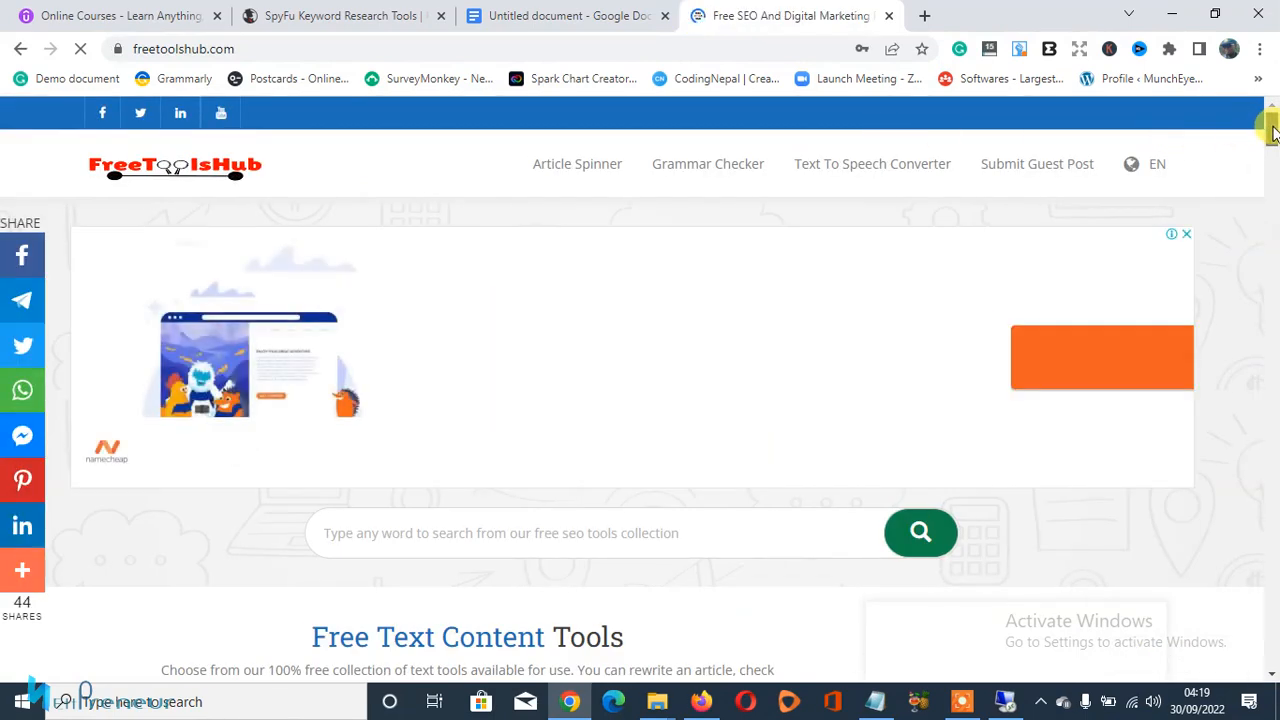
pyautogui.scroll(-3)
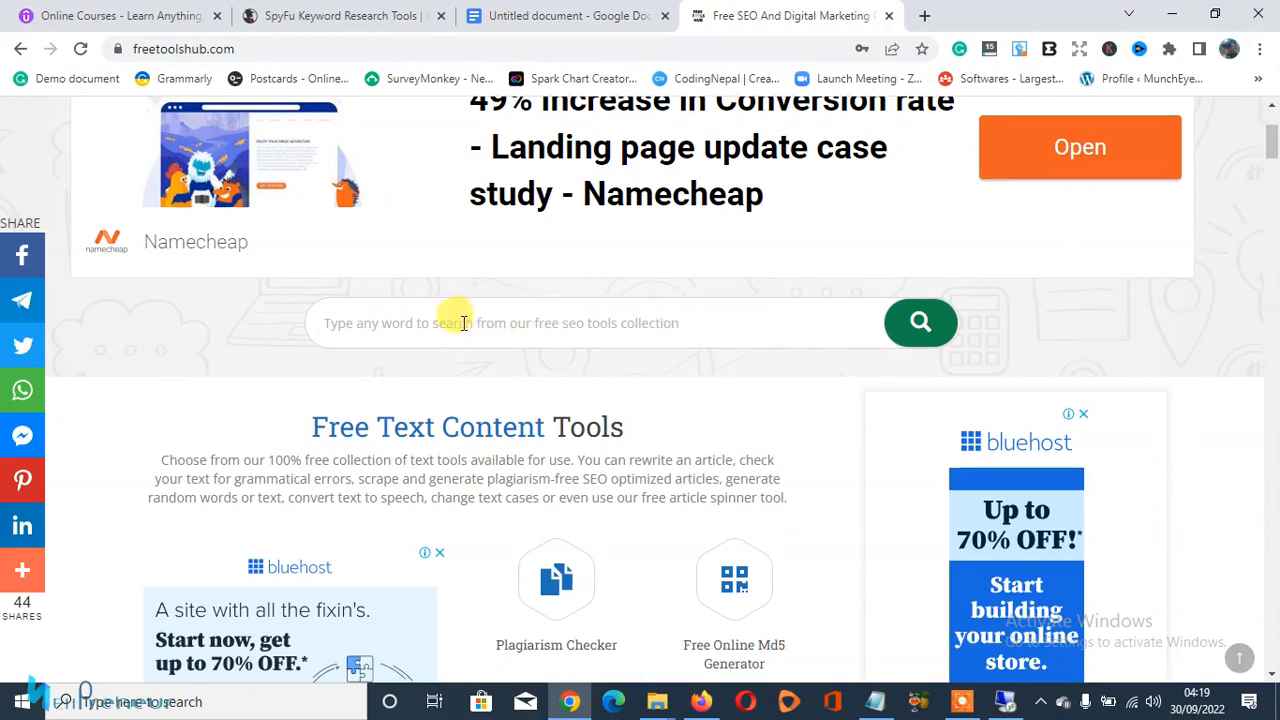
pyautogui.click(450, 322)
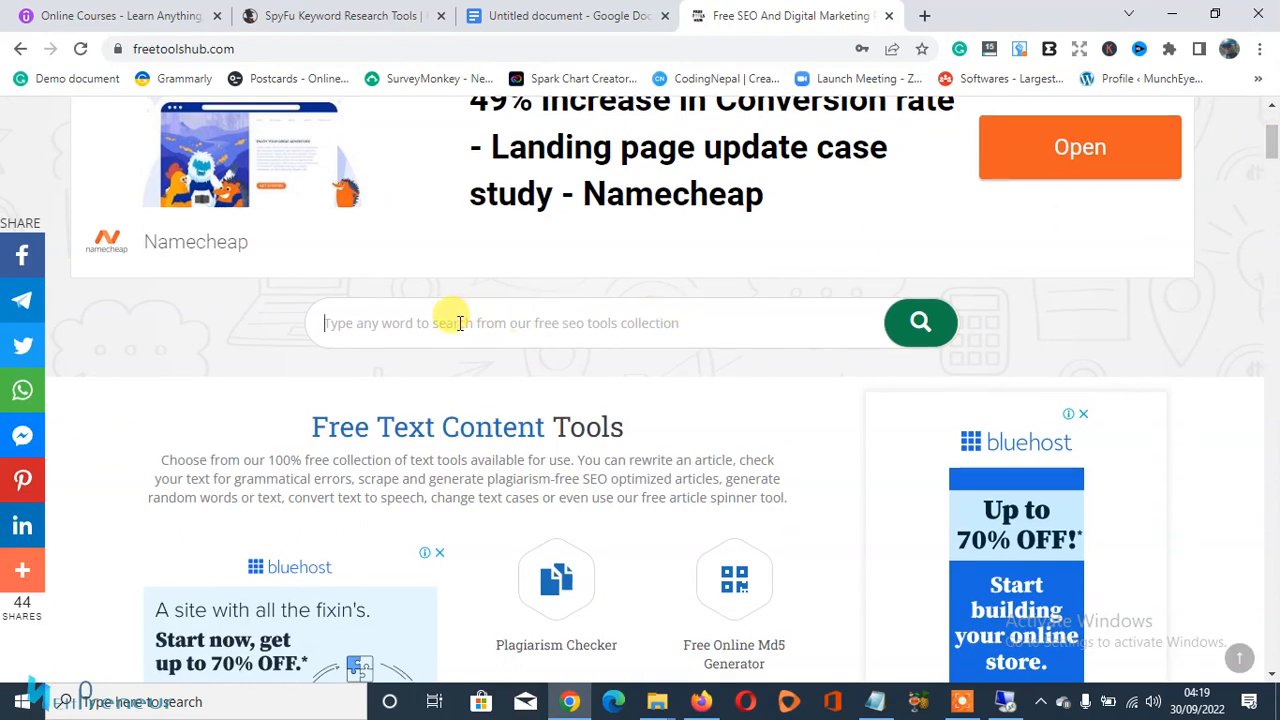
pyautogui.write('privac')
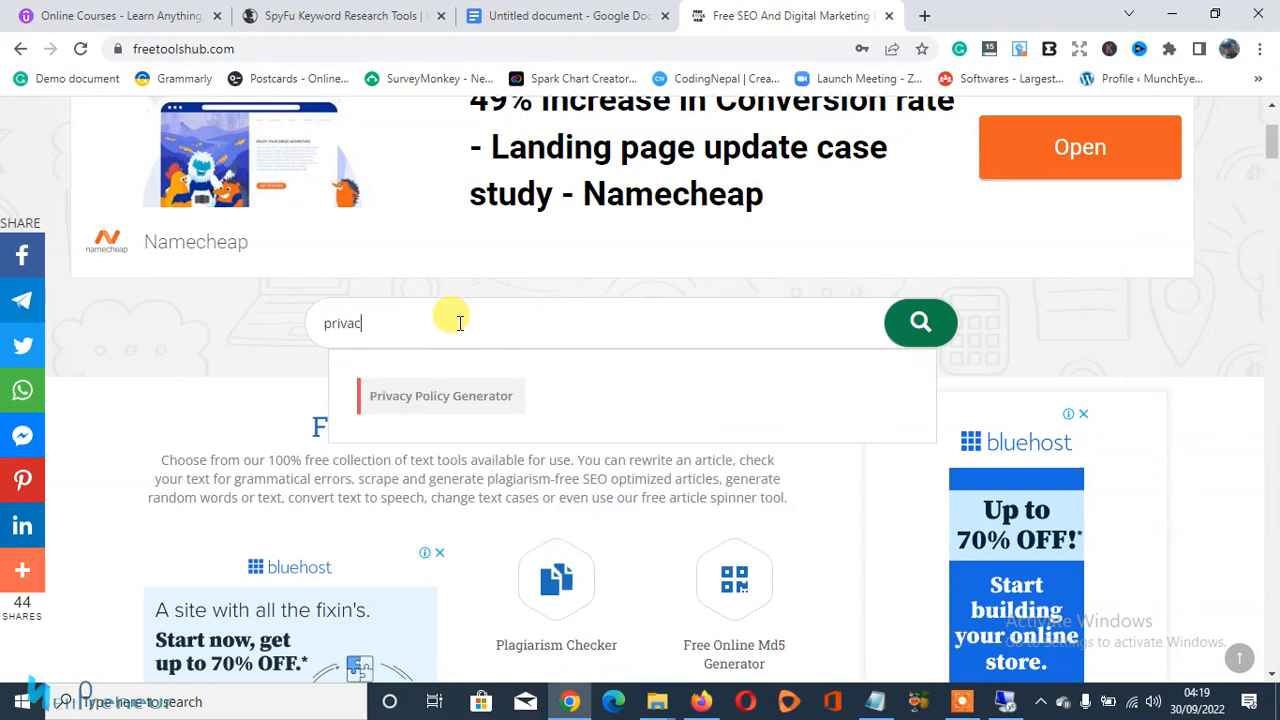
pyautogui.moveTo(452, 395)
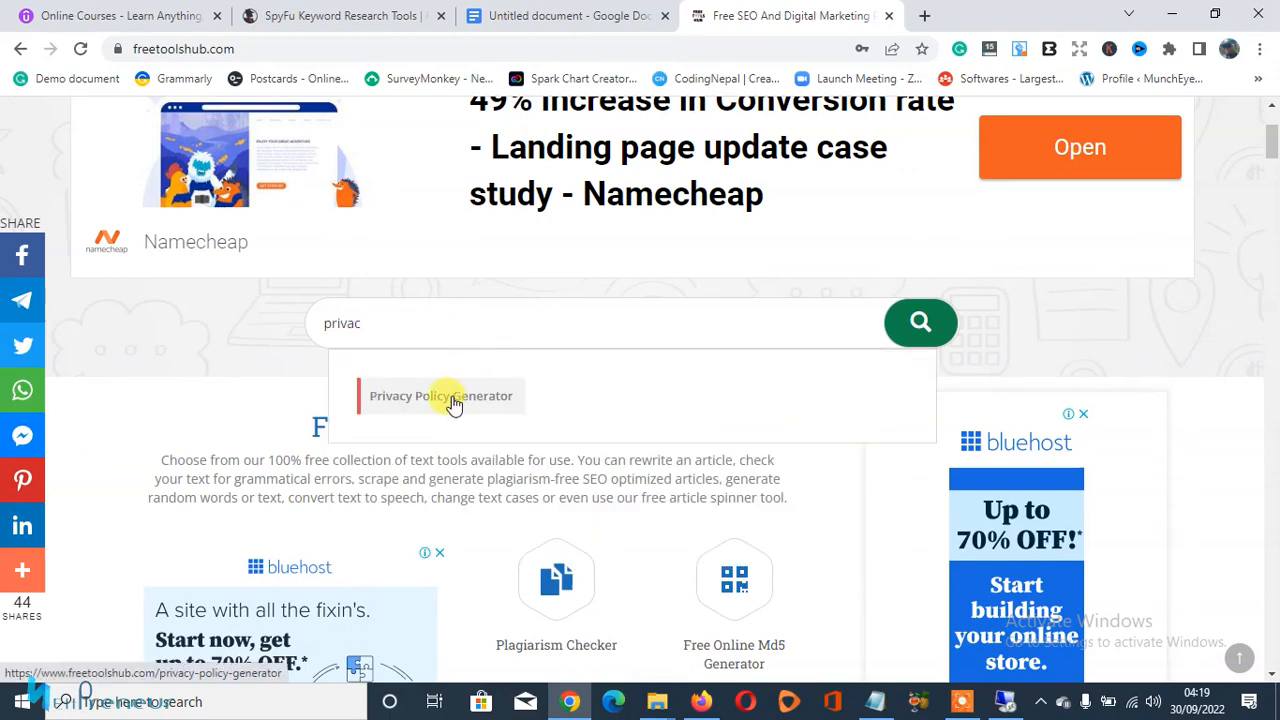
pyautogui.click(441, 396)
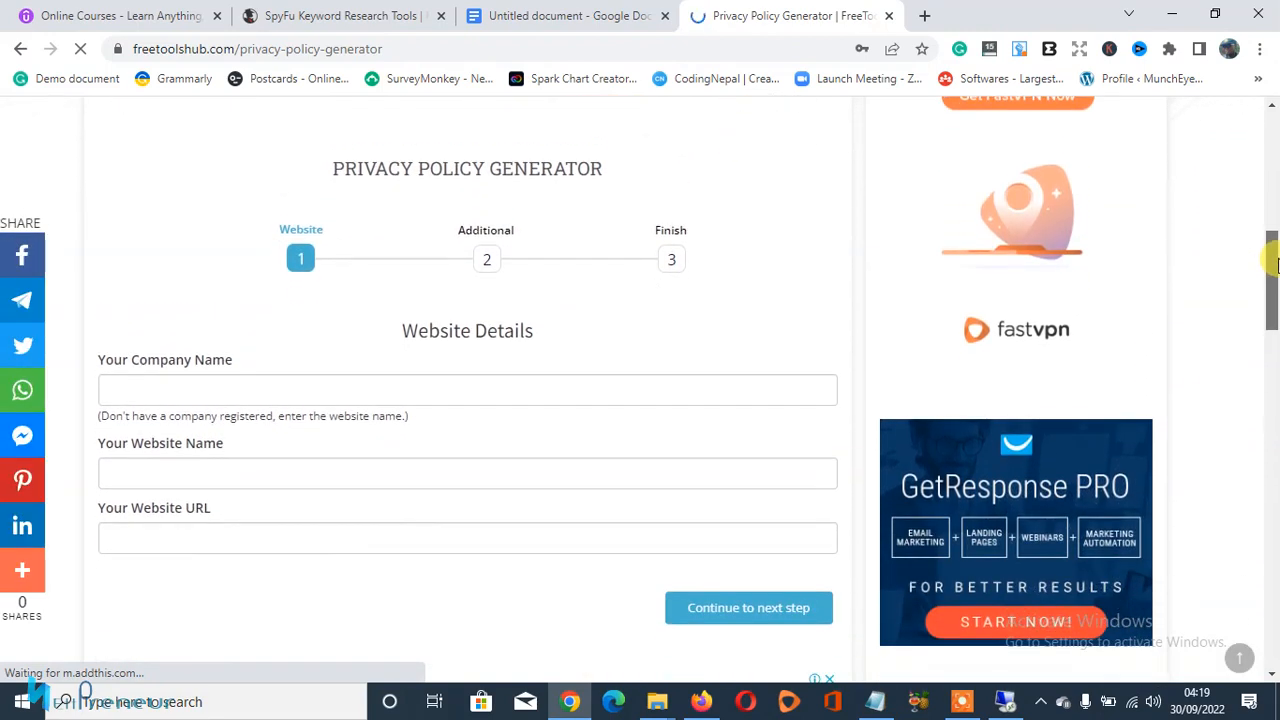
pyautogui.click(130, 389)
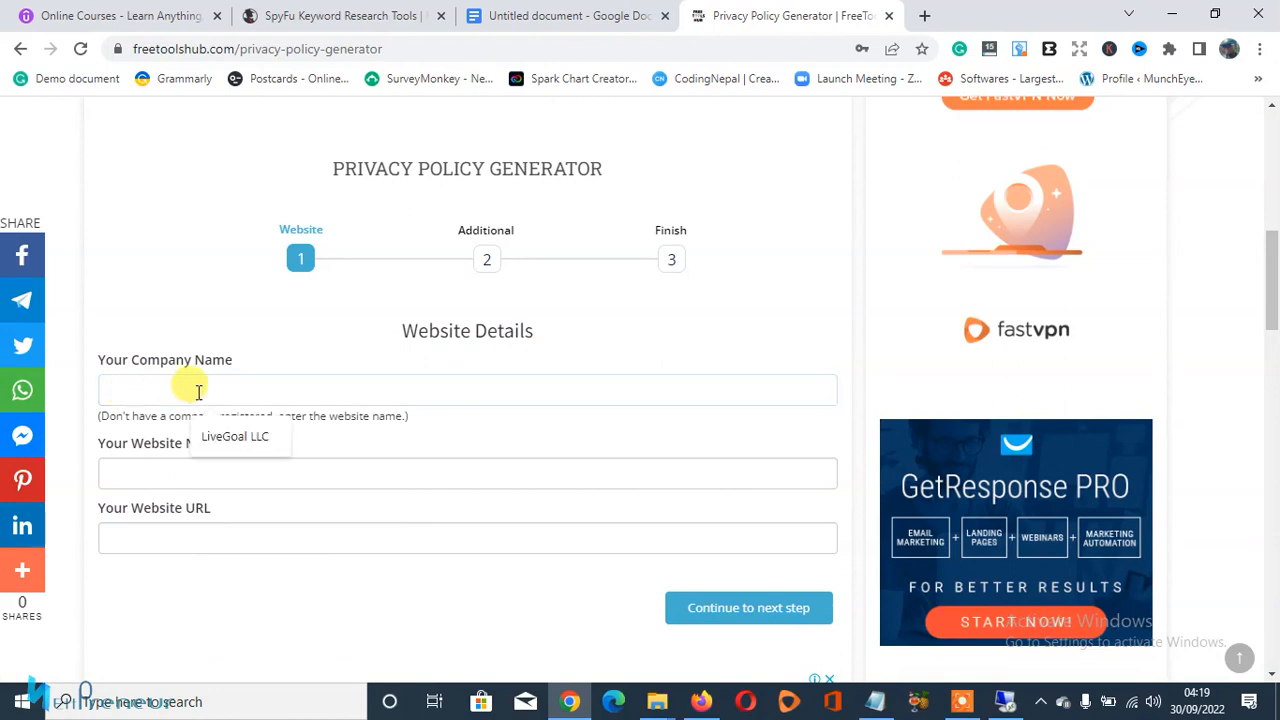
pyautogui.write('LiveGoal LLC')
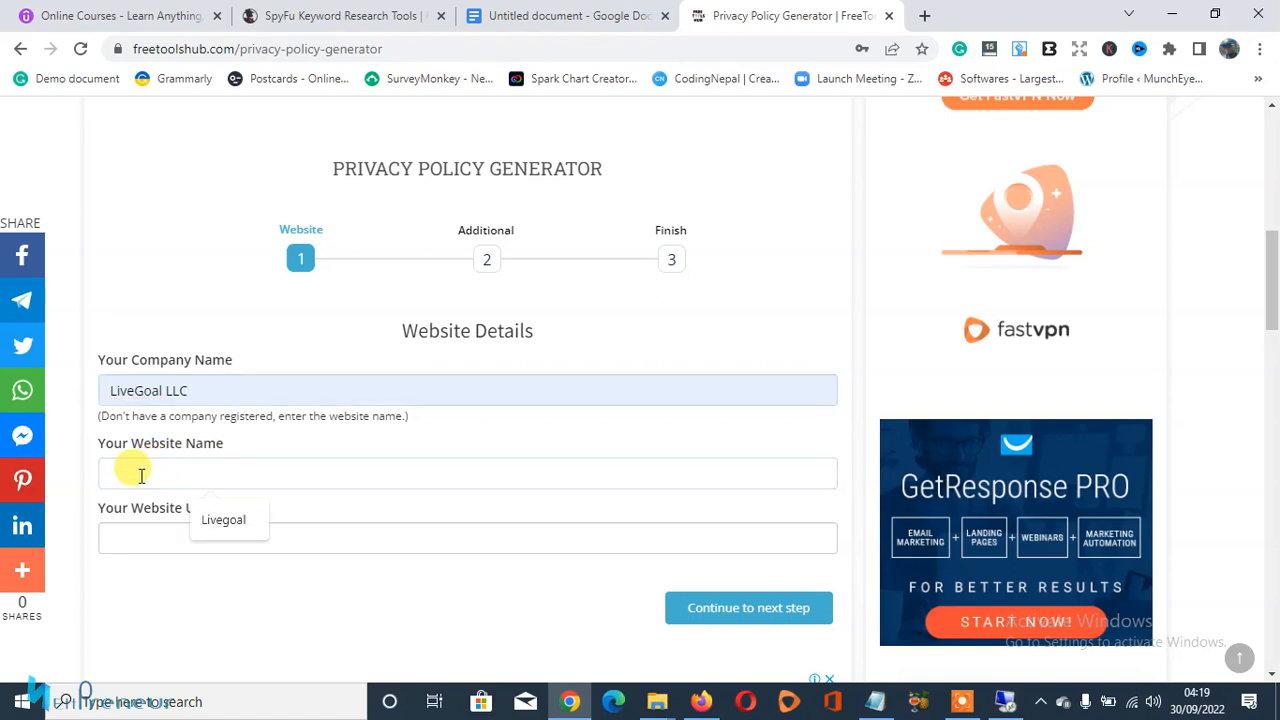
pyautogui.write('Livegoal')
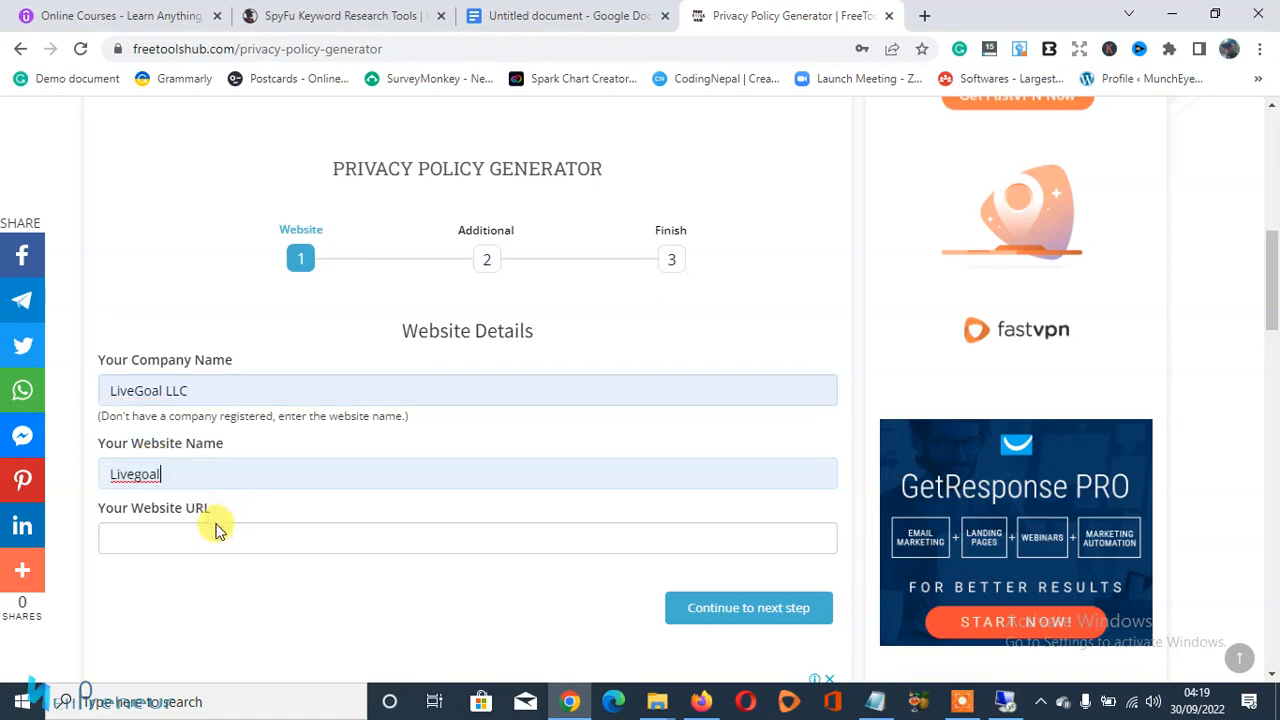
pyautogui.click(467, 538)
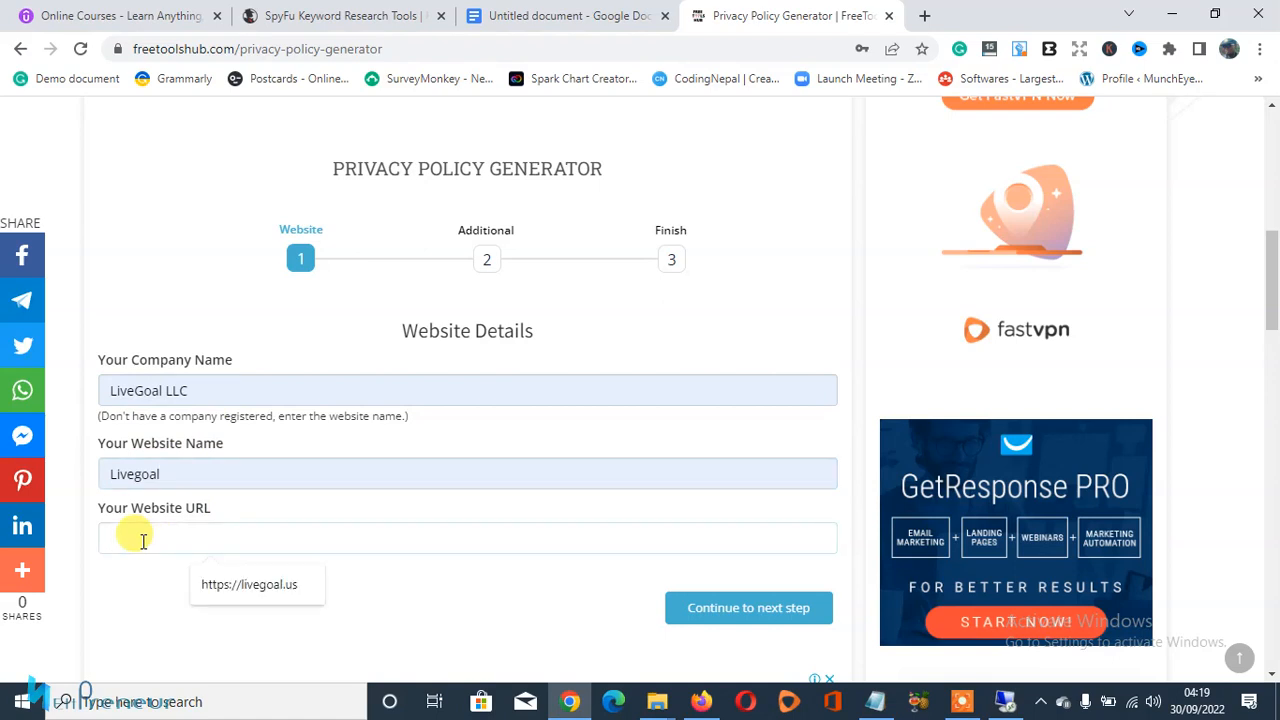
pyautogui.moveTo(177, 550)
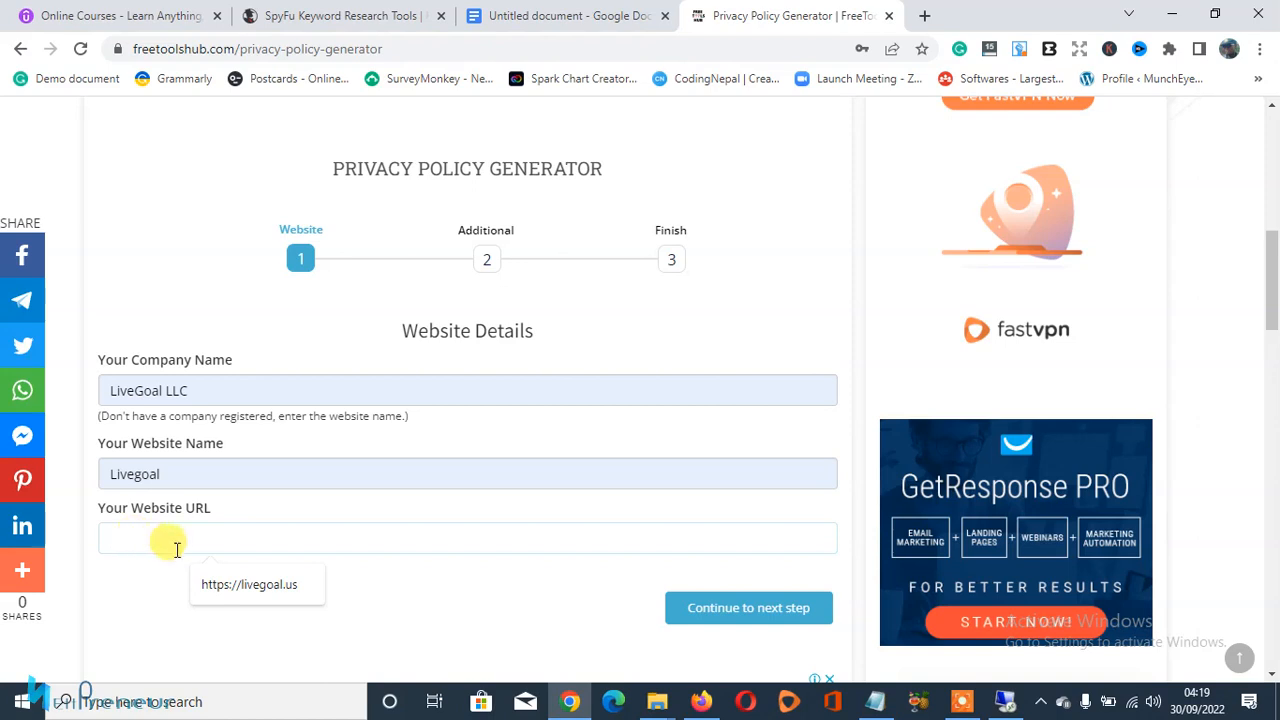
pyautogui.write('https://livegoal.us')
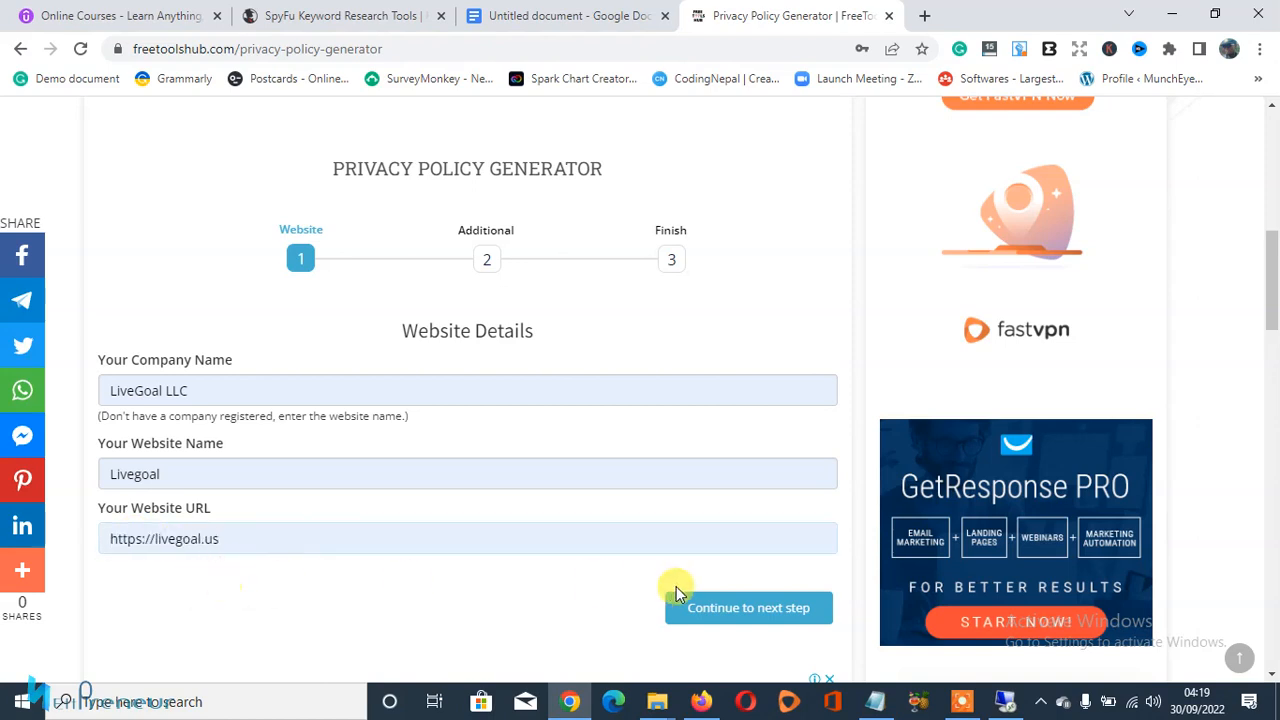
pyautogui.moveTo(718, 611)
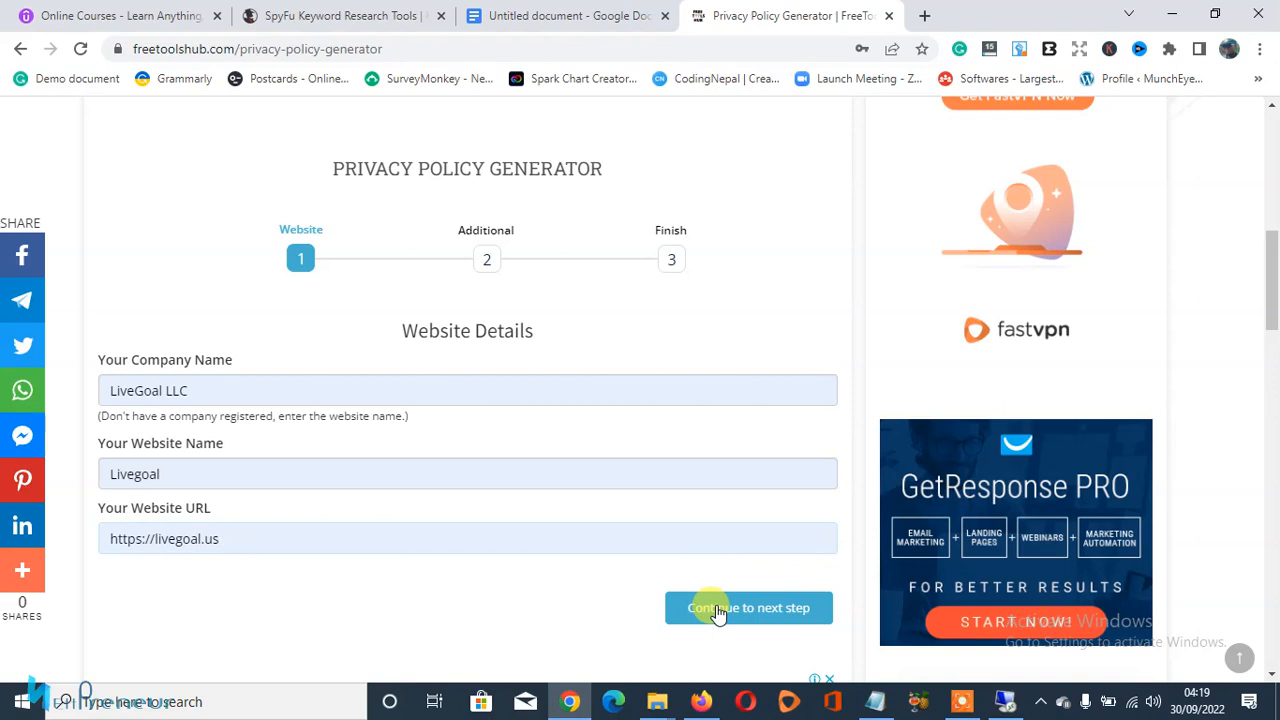
pyautogui.click(748, 607)
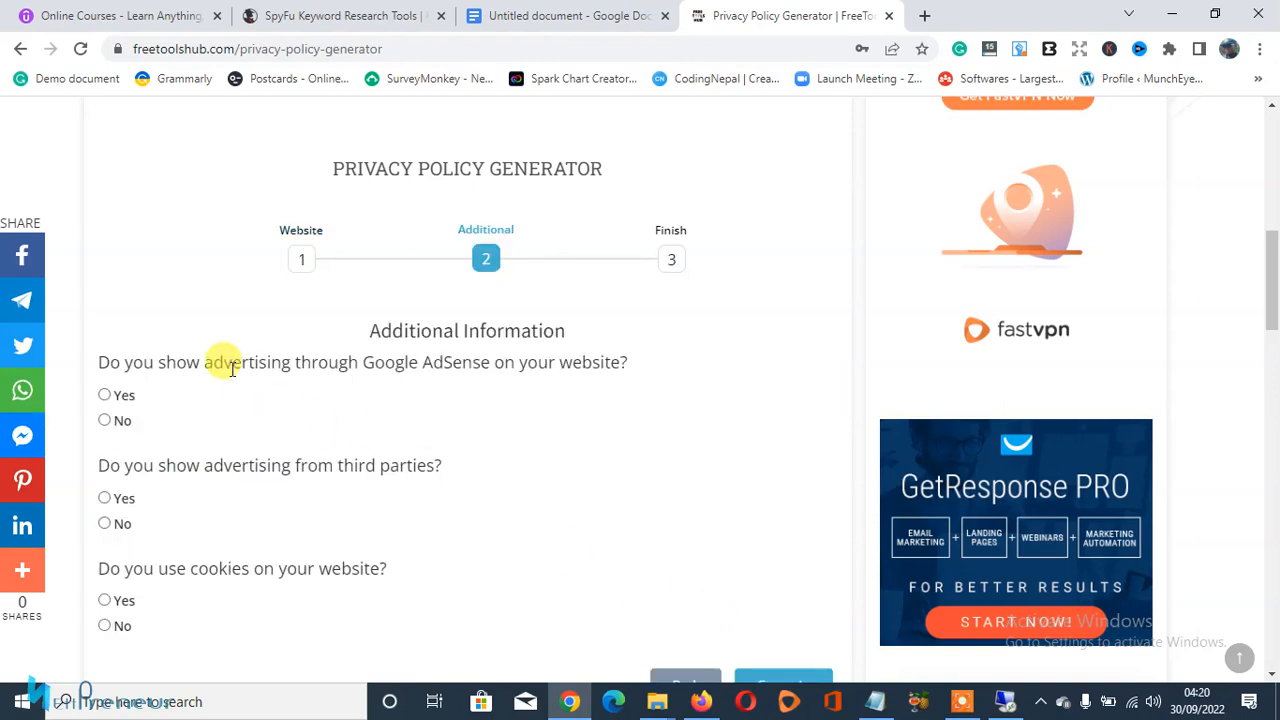
pyautogui.moveTo(190, 332)
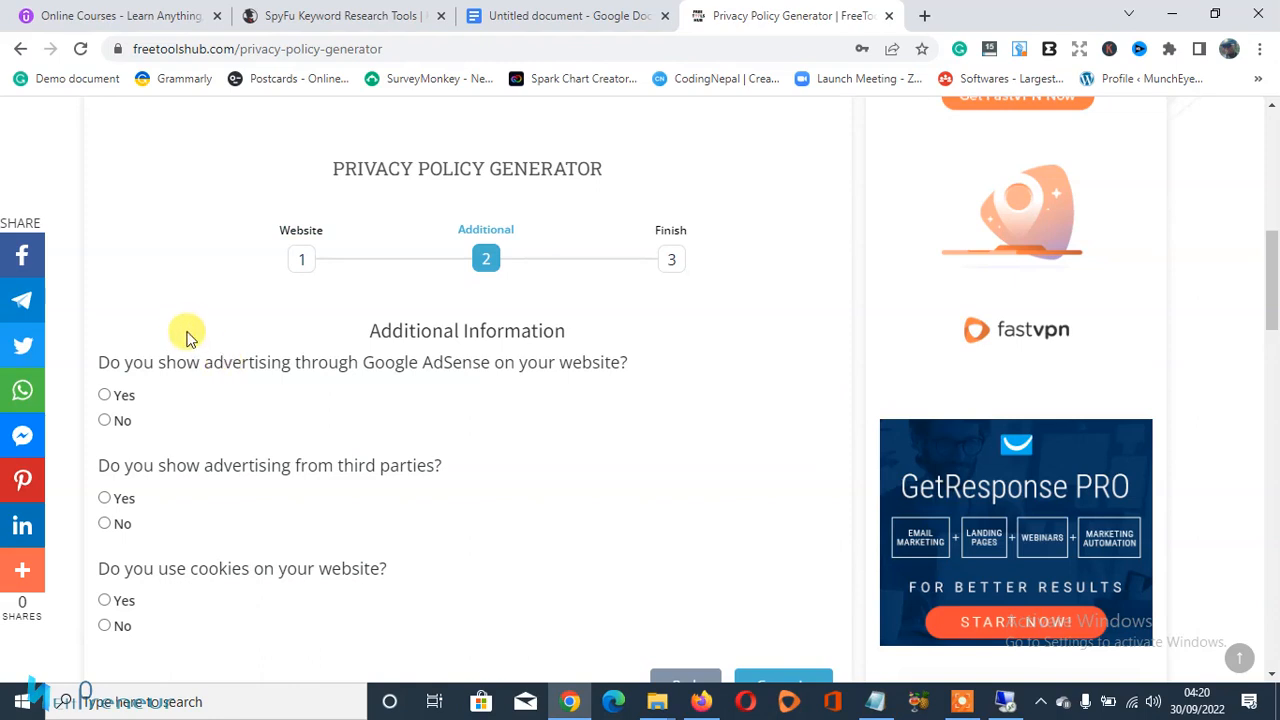
# Answer No to AdSense, Yes to third-party ads and cookies, then generate the policy.
pyautogui.scroll(-3)
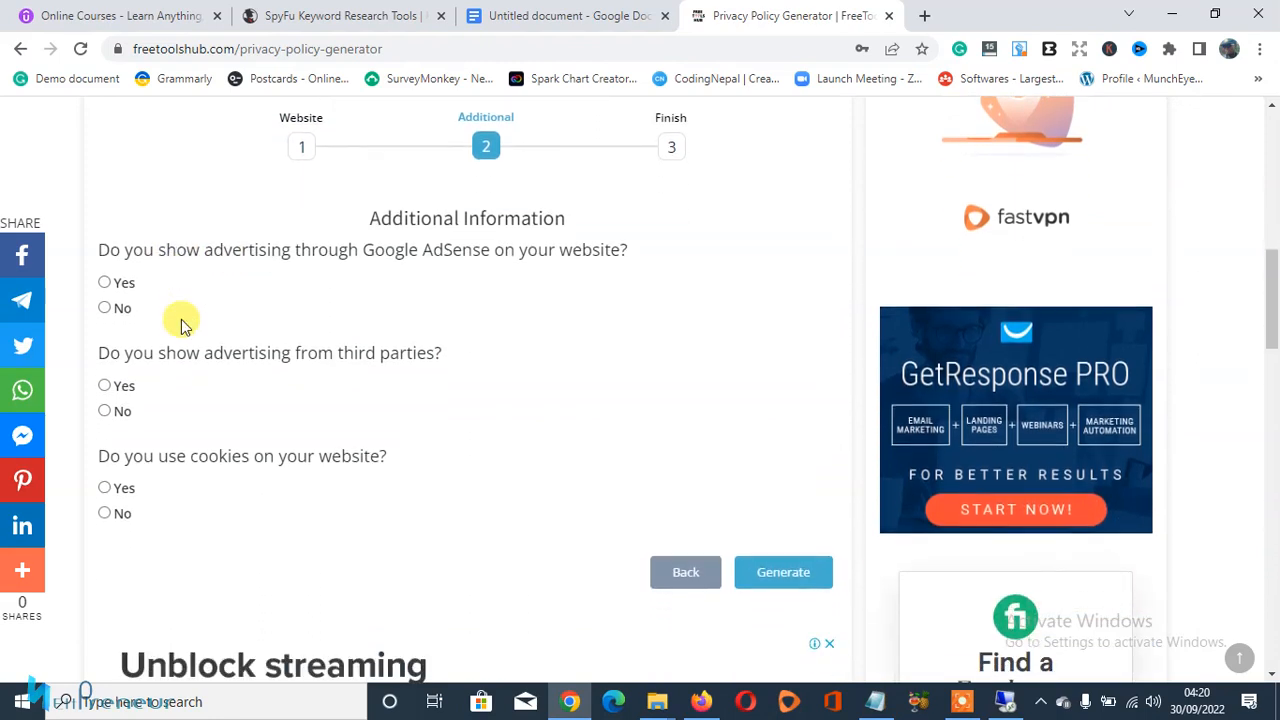
pyautogui.moveTo(130, 290)
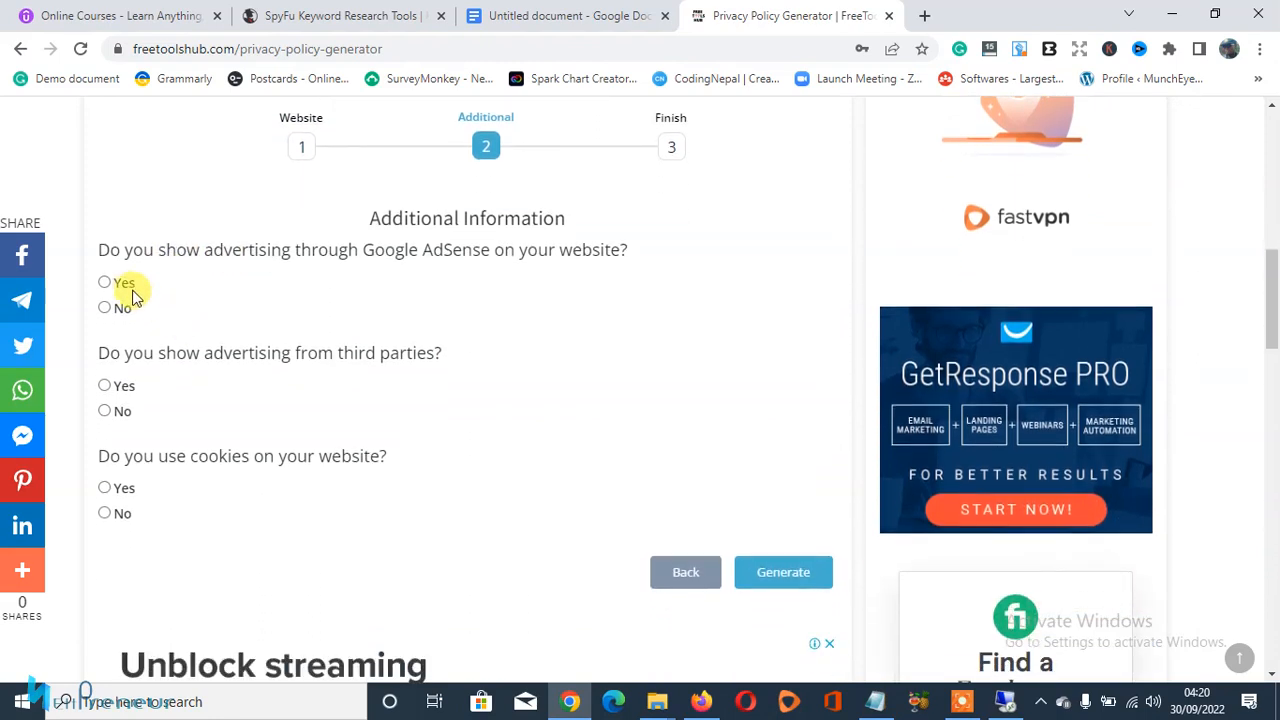
pyautogui.click(104, 282)
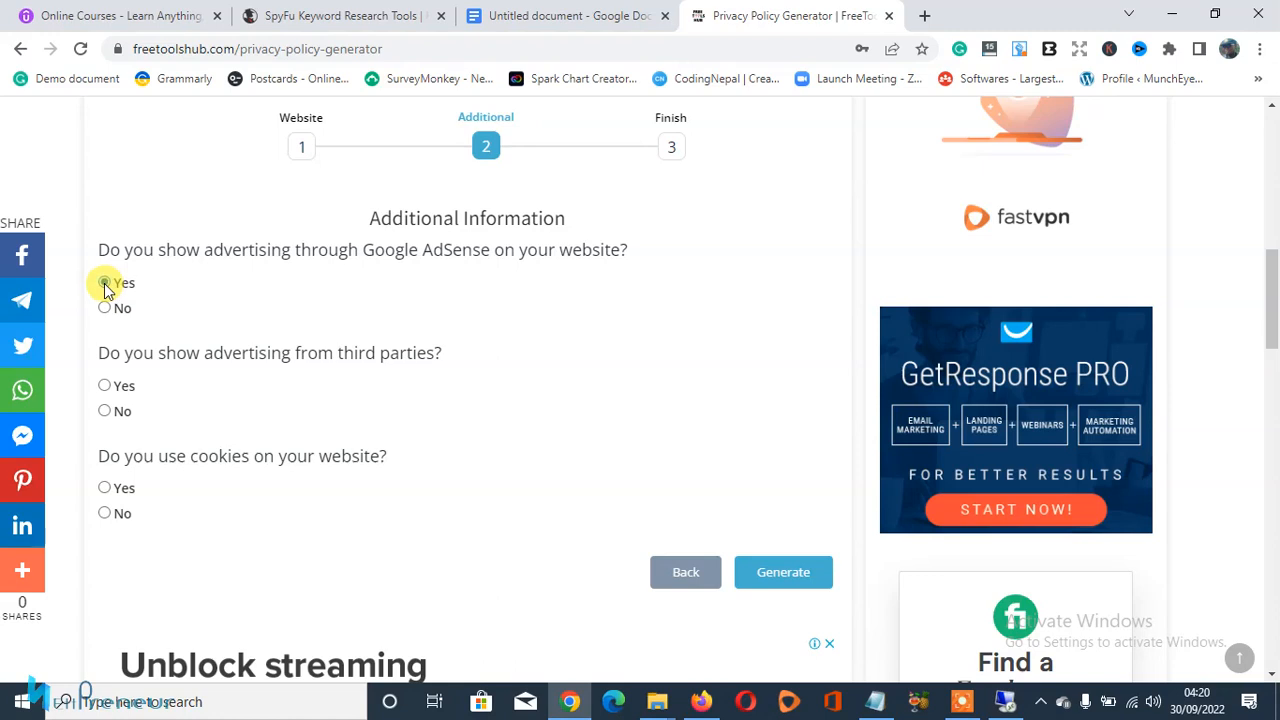
pyautogui.click(104, 282)
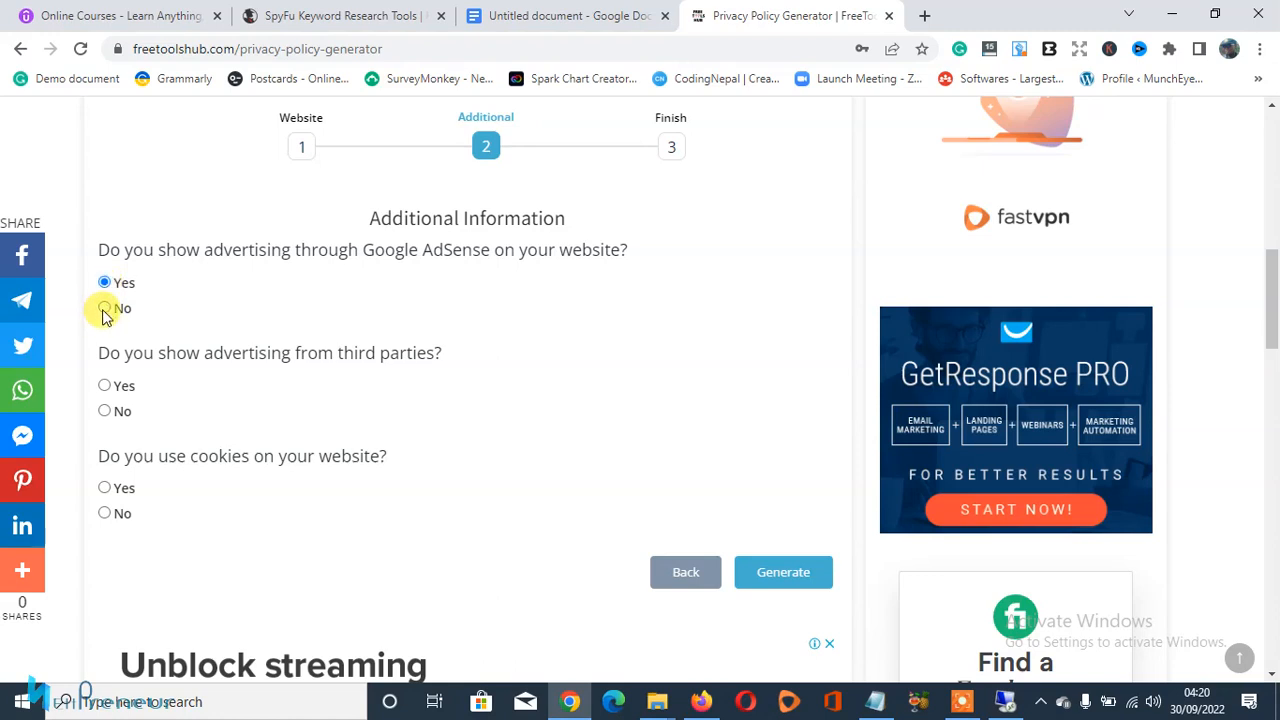
pyautogui.click(104, 308)
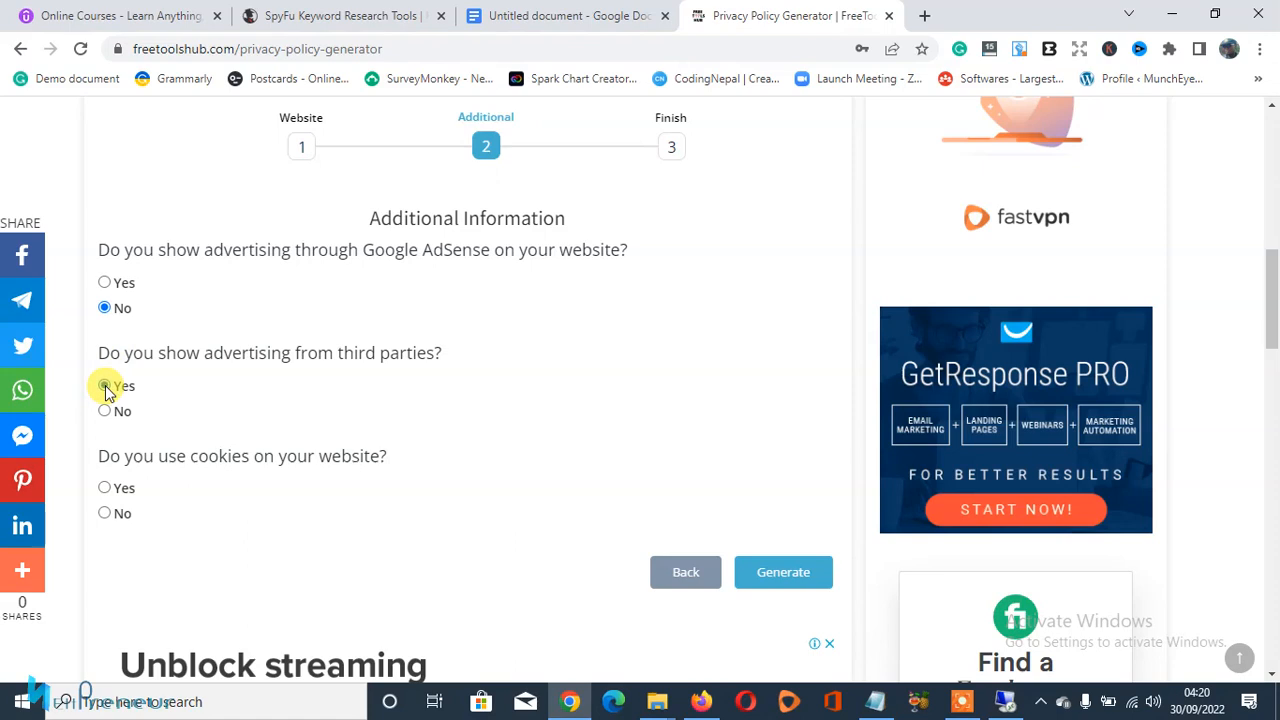
pyautogui.click(104, 385)
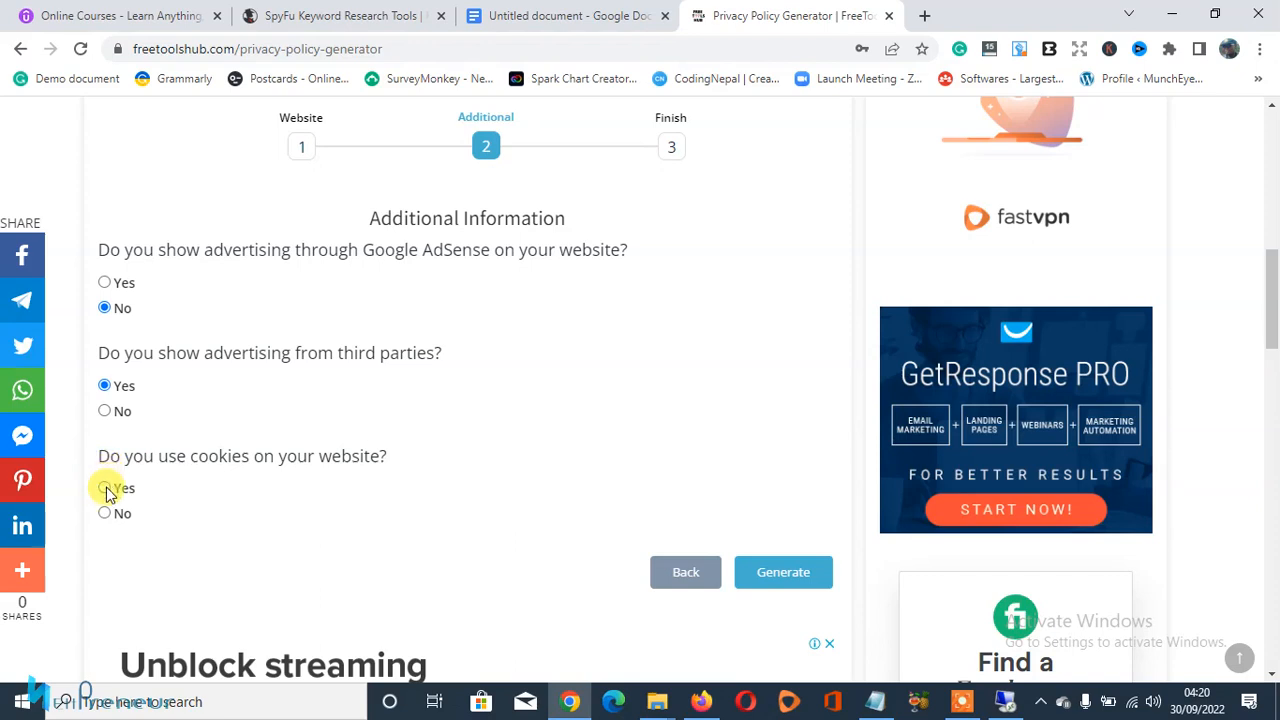
pyautogui.click(104, 487)
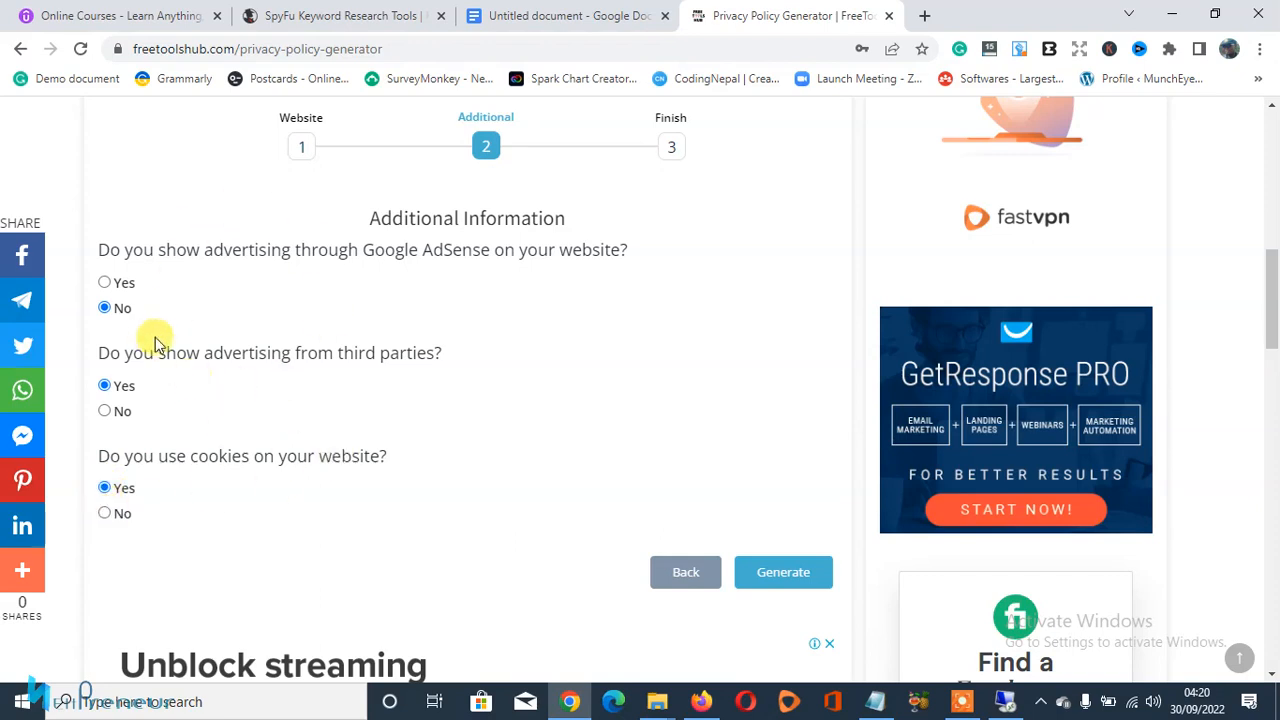
pyautogui.moveTo(775, 545)
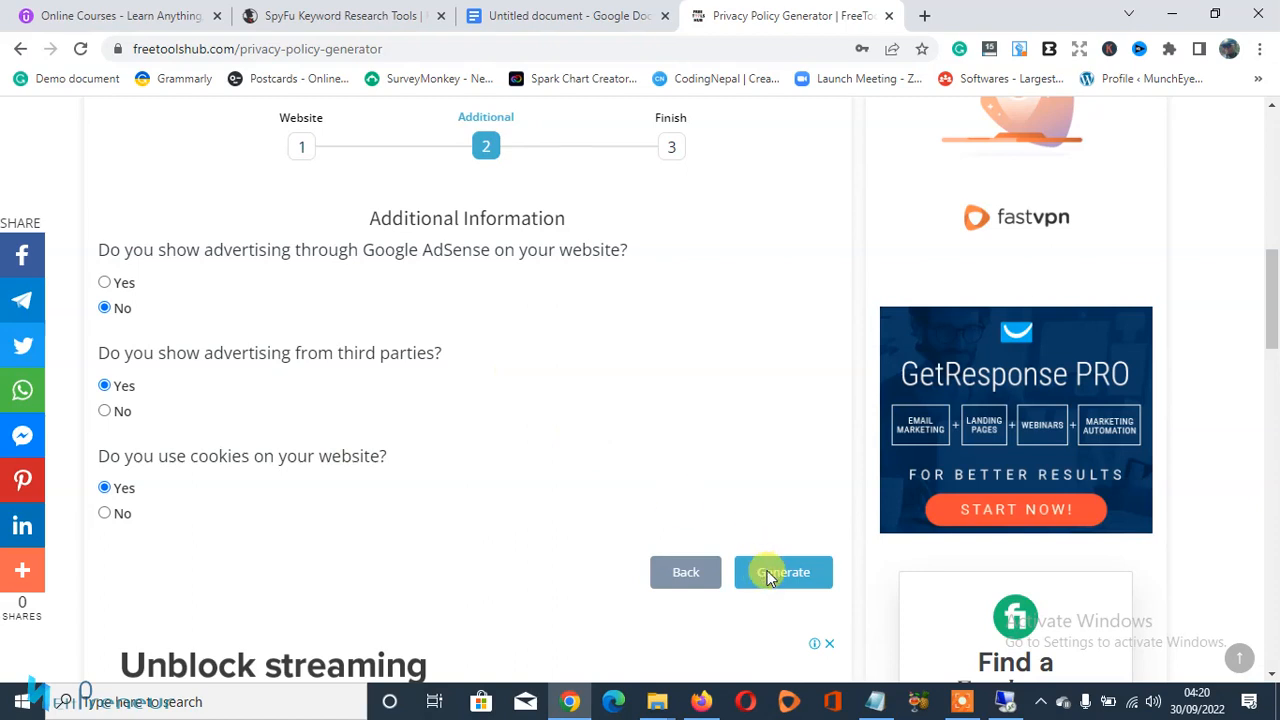
pyautogui.click(783, 572)
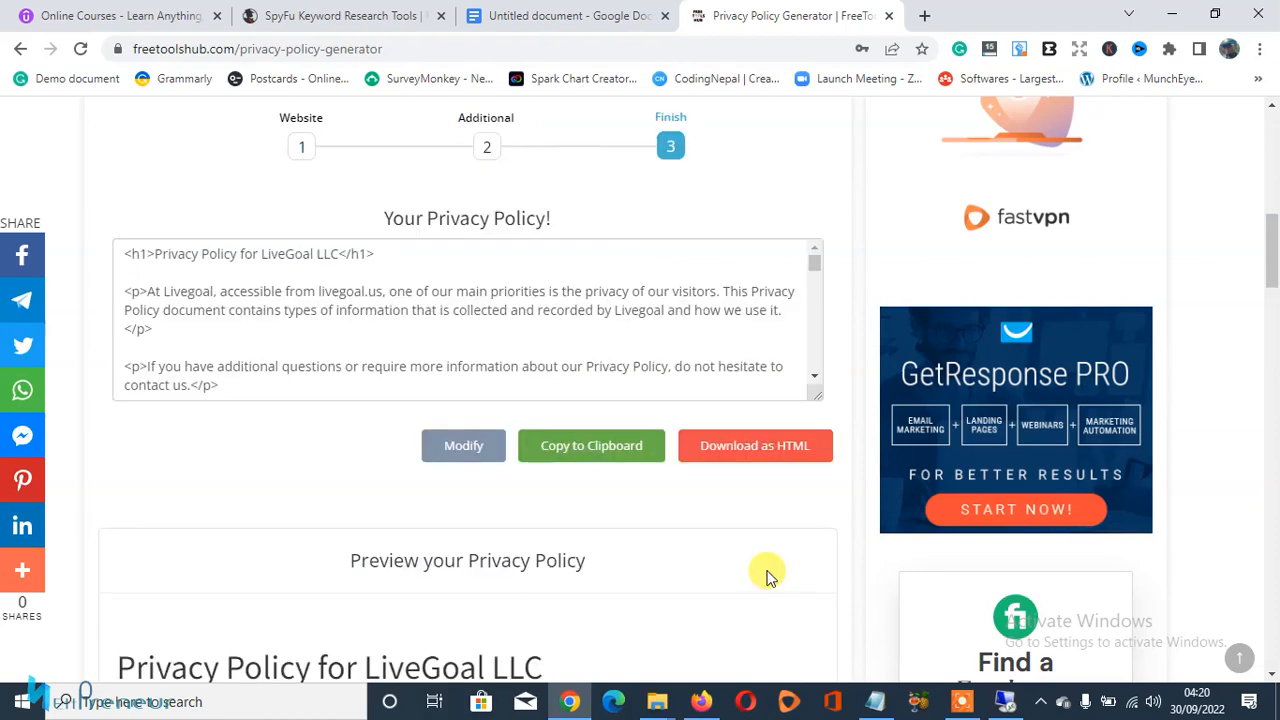
pyautogui.moveTo(755, 551)
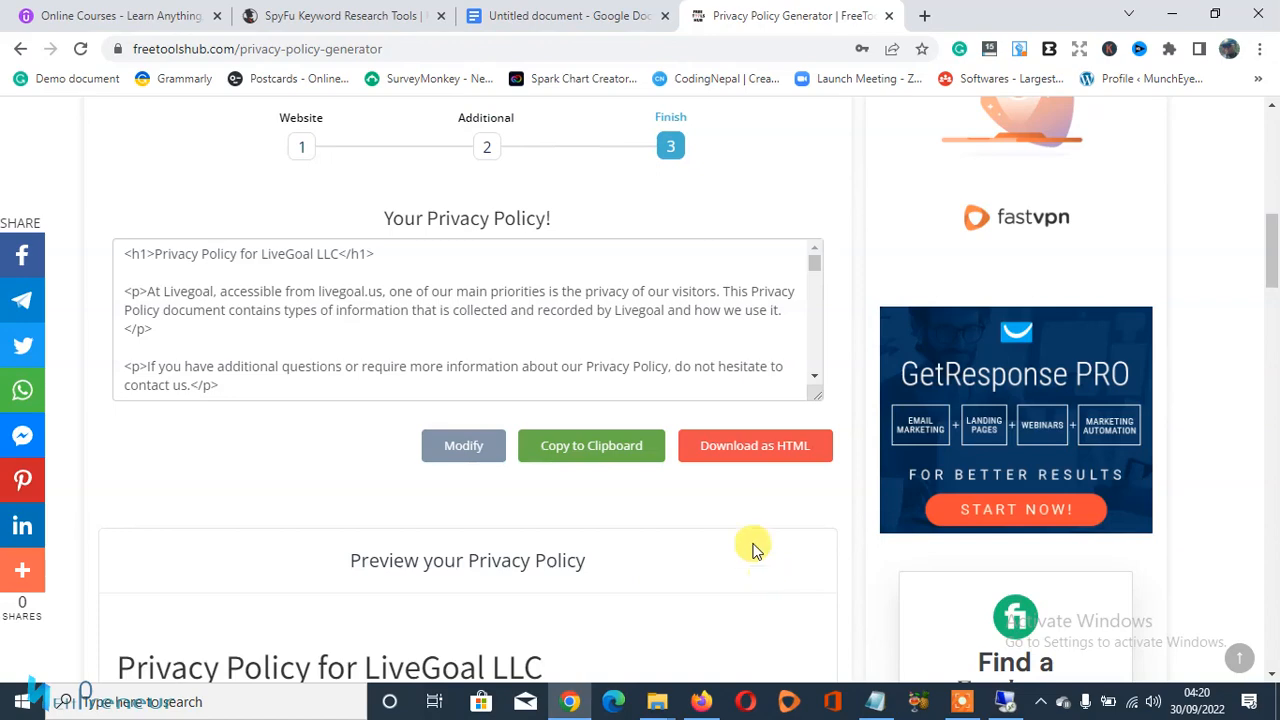
pyautogui.moveTo(815, 270)
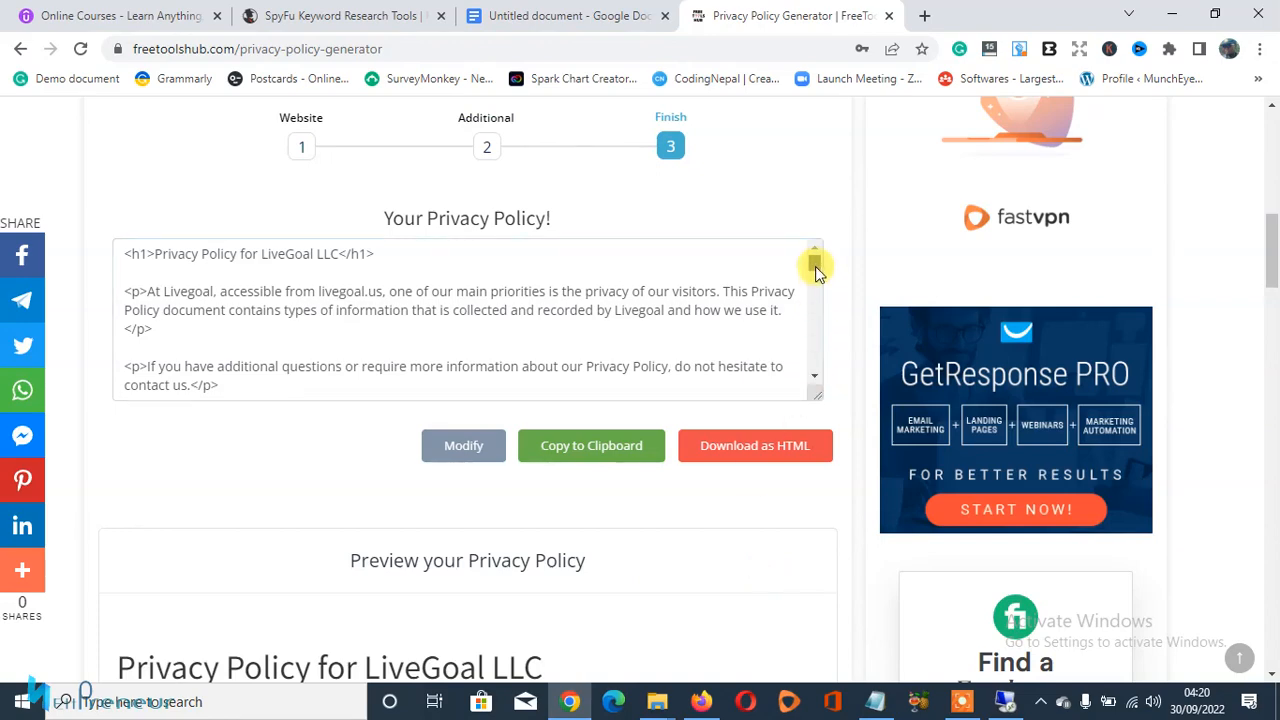
# Copy the generated LiveGoal LLC policy code to the clipboard.
pyautogui.scroll(-3)
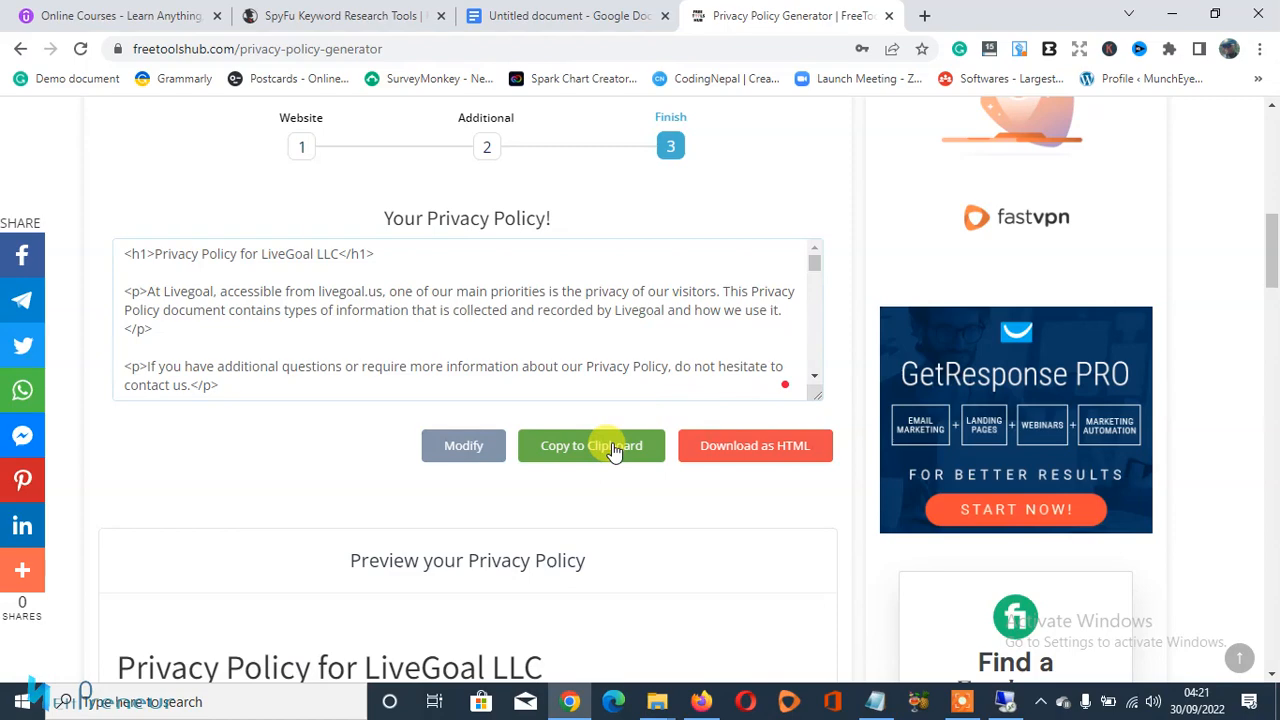
pyautogui.click(590, 445)
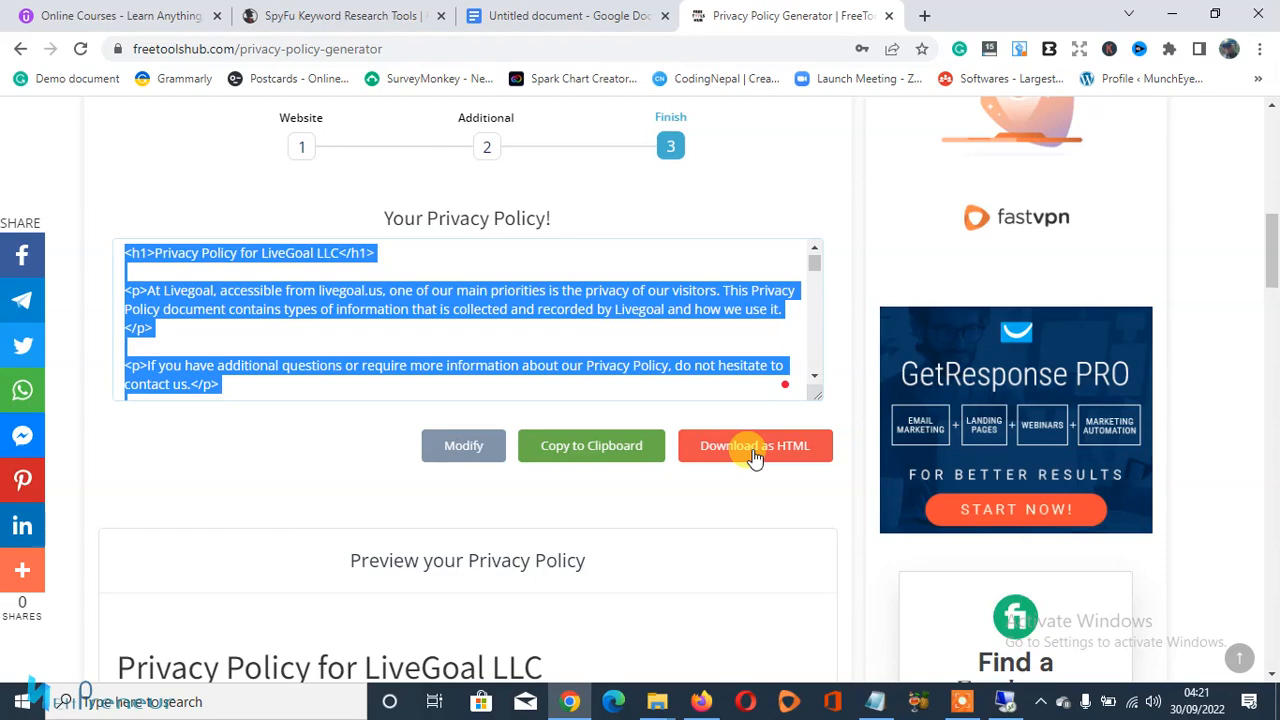
pyautogui.moveTo(1270, 255)
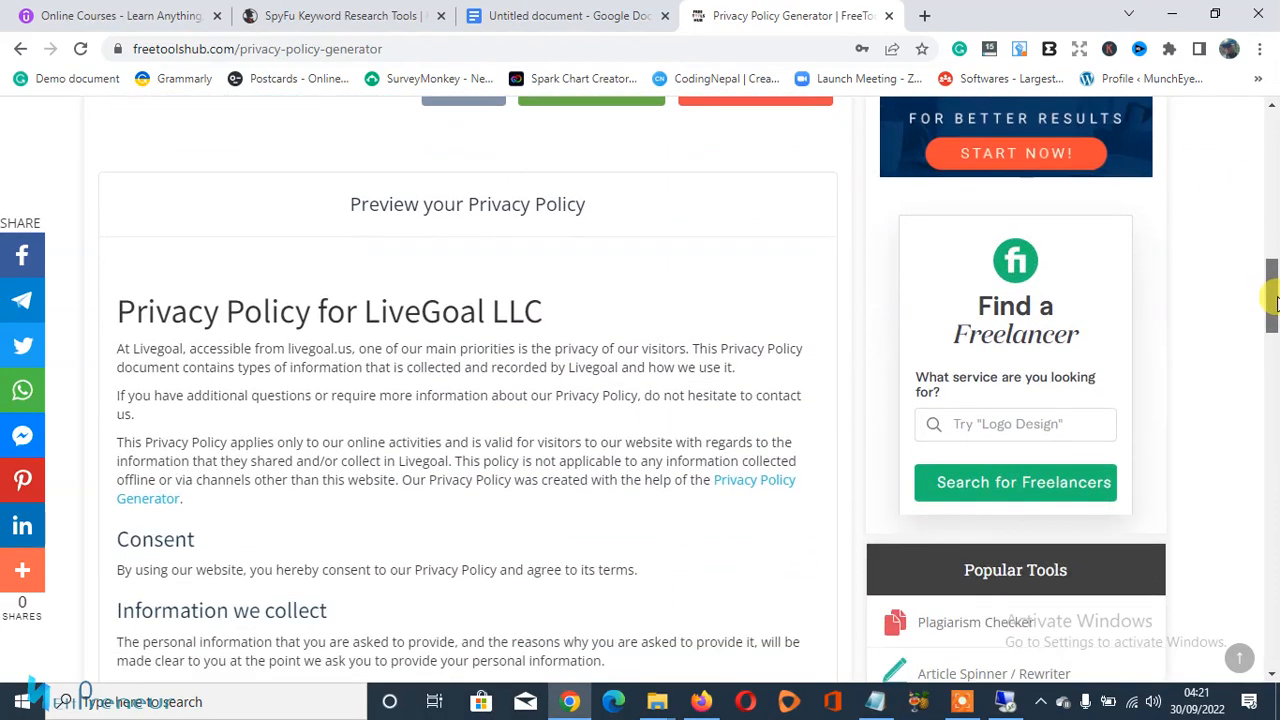
# Scroll the policy preview to Children's Information, then return to the YouTube window.
pyautogui.scroll(-3)
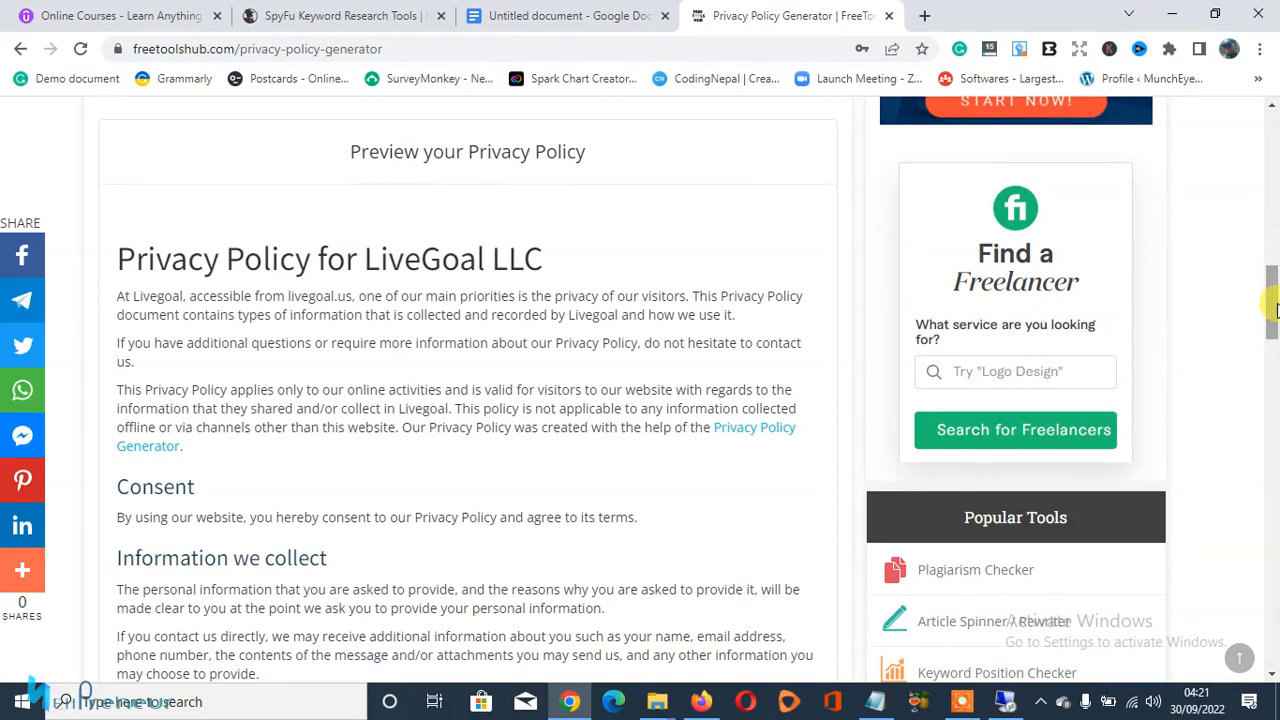
pyautogui.scroll(-3)
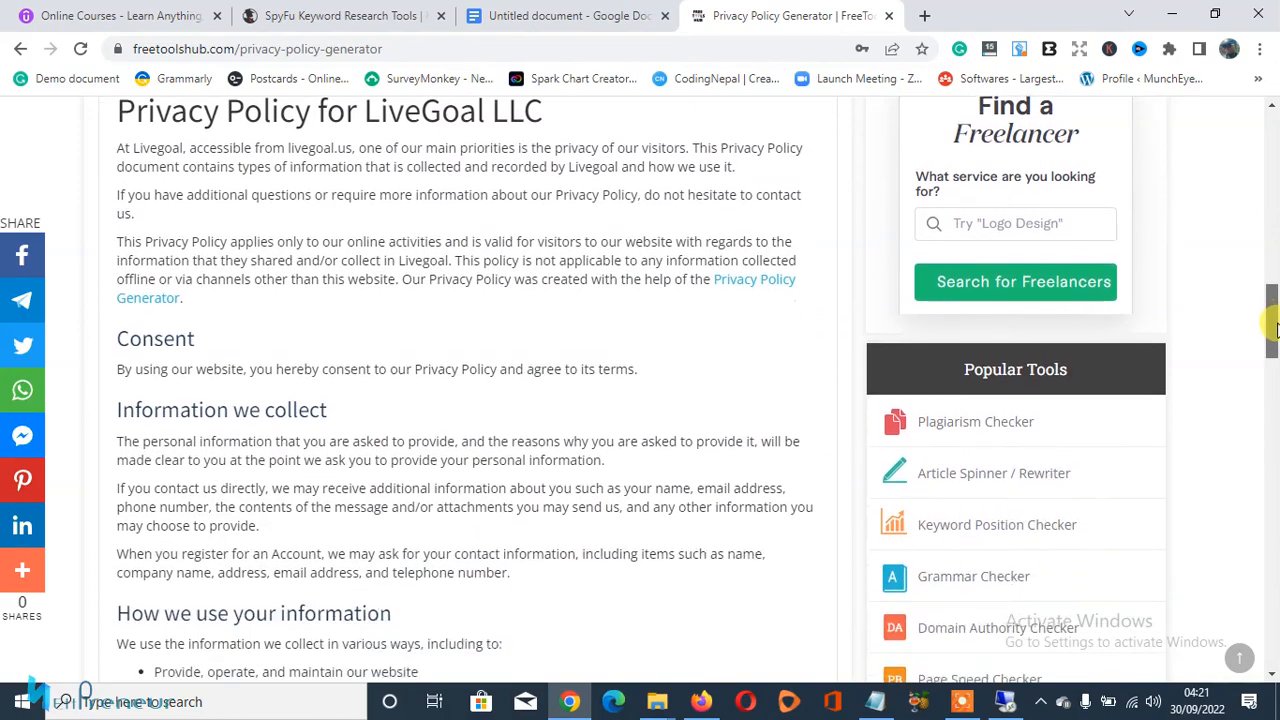
pyautogui.scroll(-3)
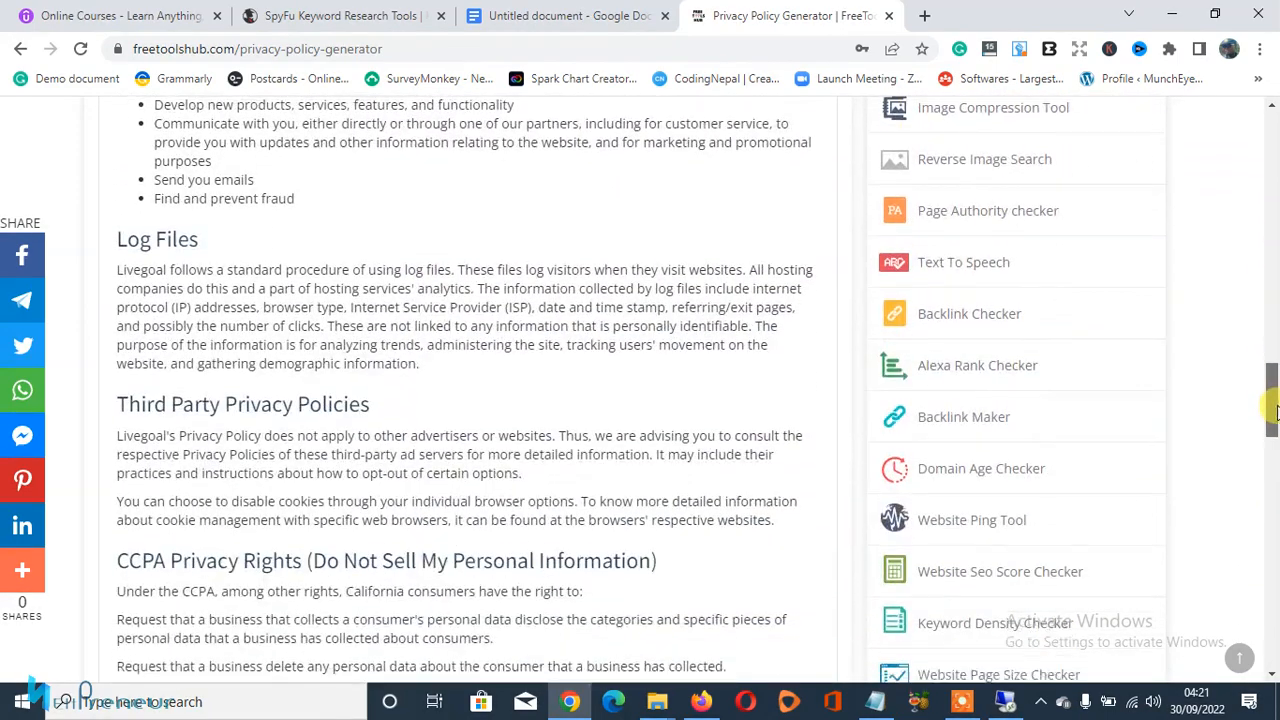
pyautogui.scroll(-3)
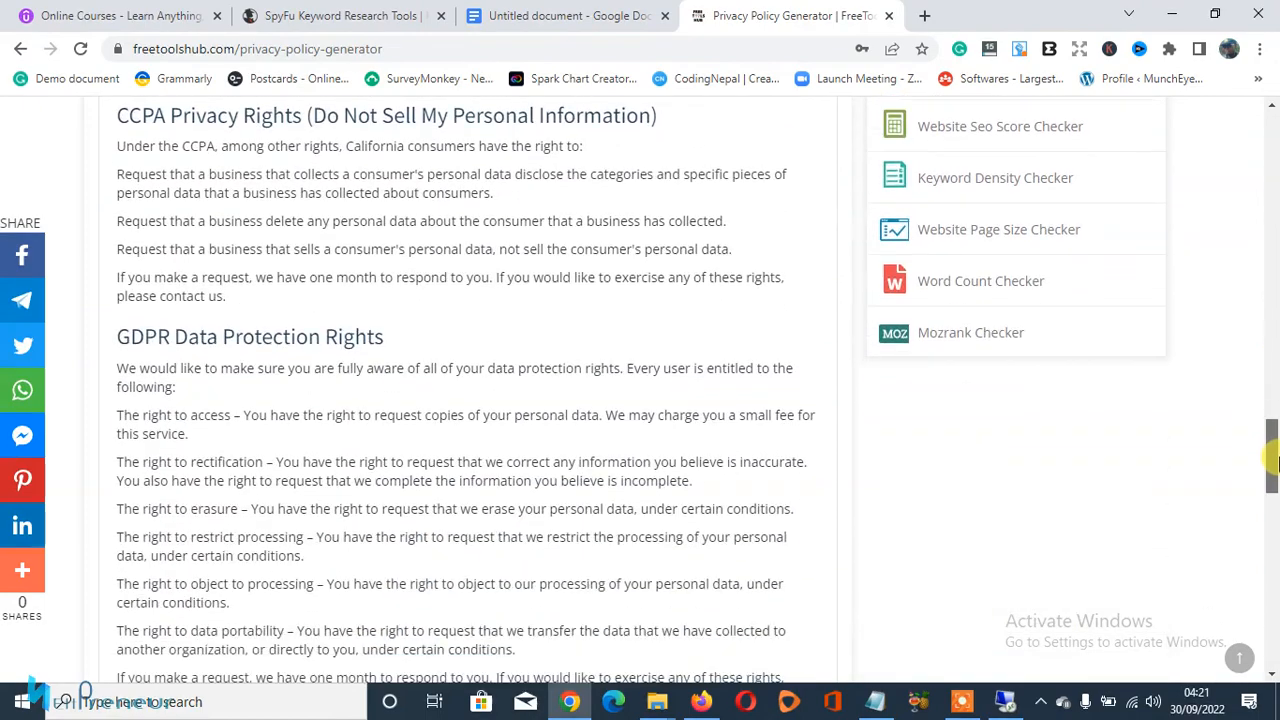
pyautogui.scroll(-3)
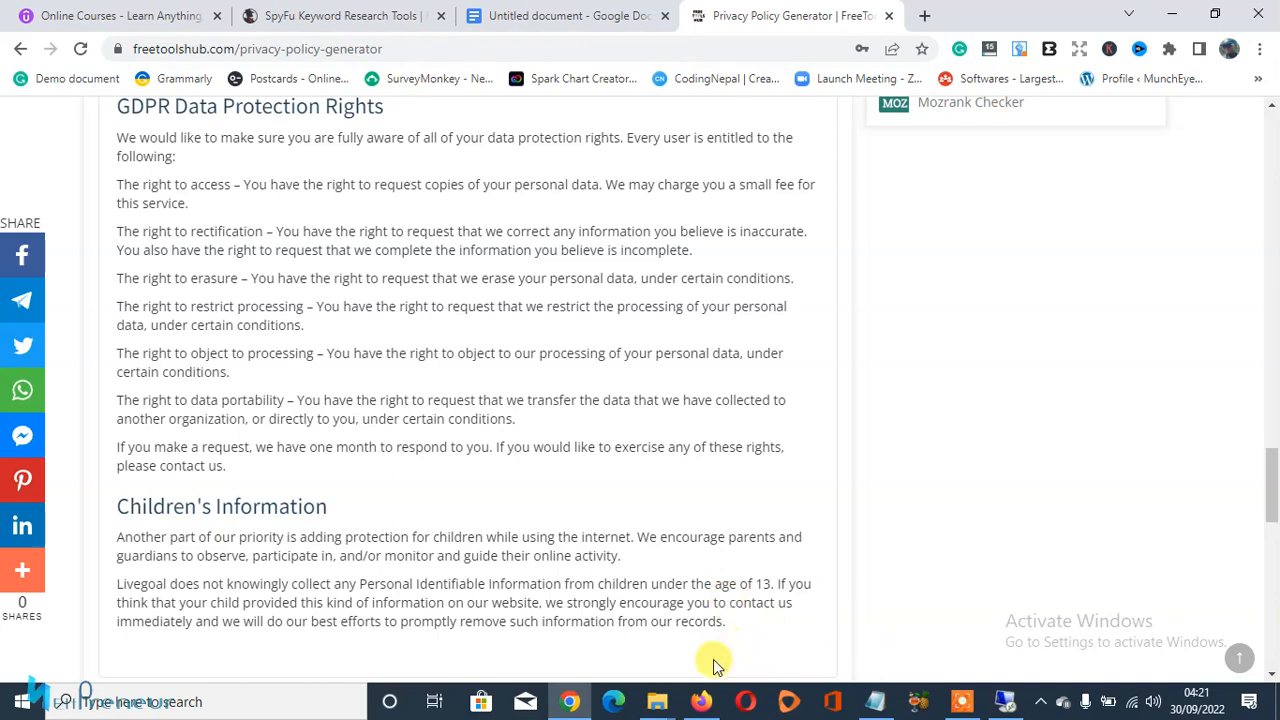
pyautogui.click(700, 701)
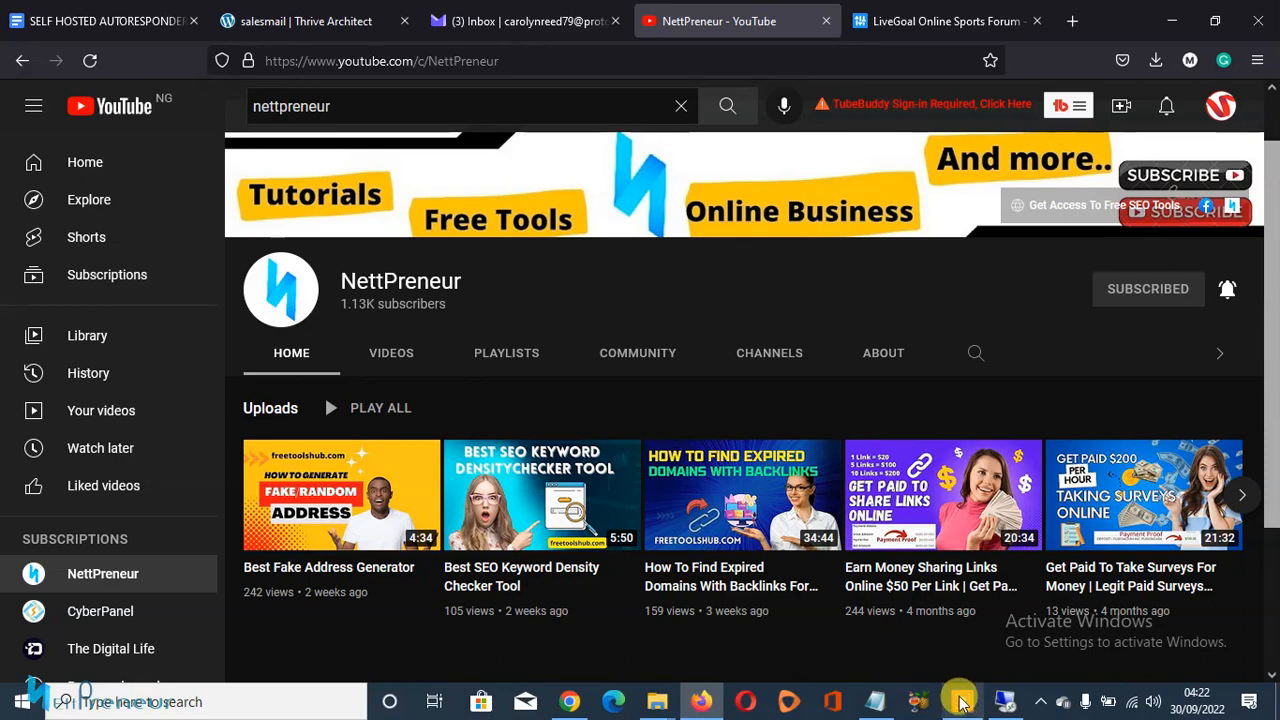
pyautogui.click(959, 700)
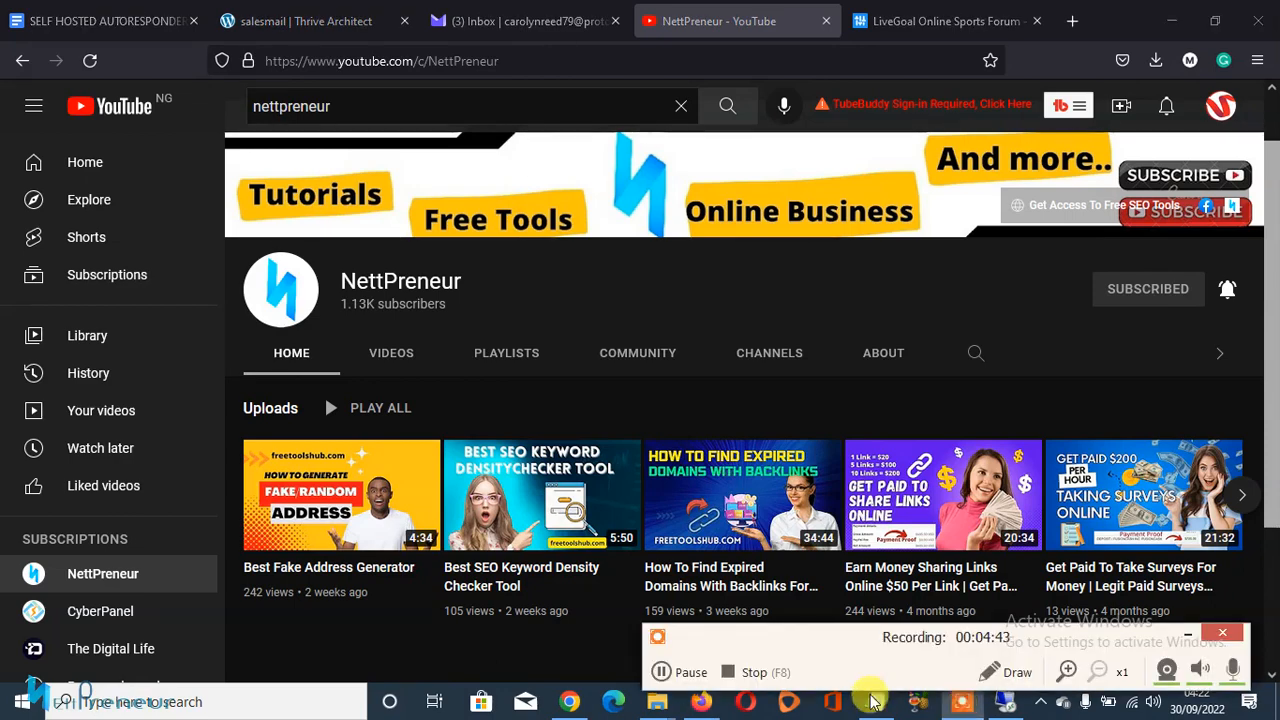